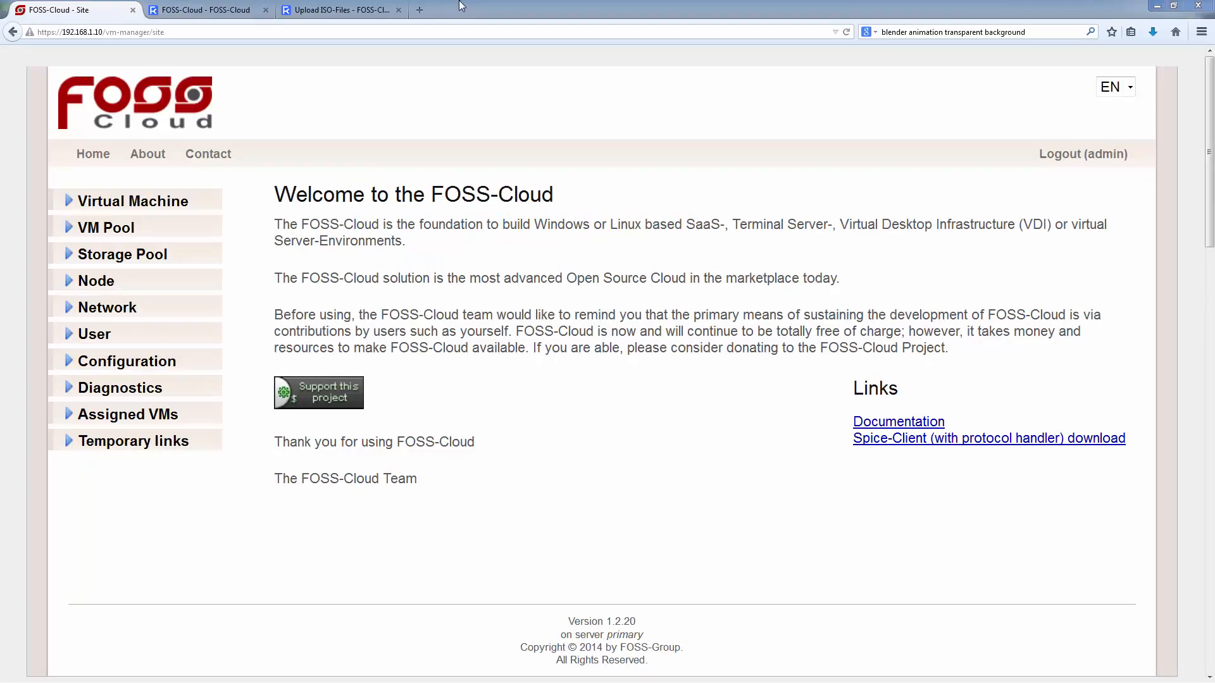
pyautogui.moveTo(474, 14)
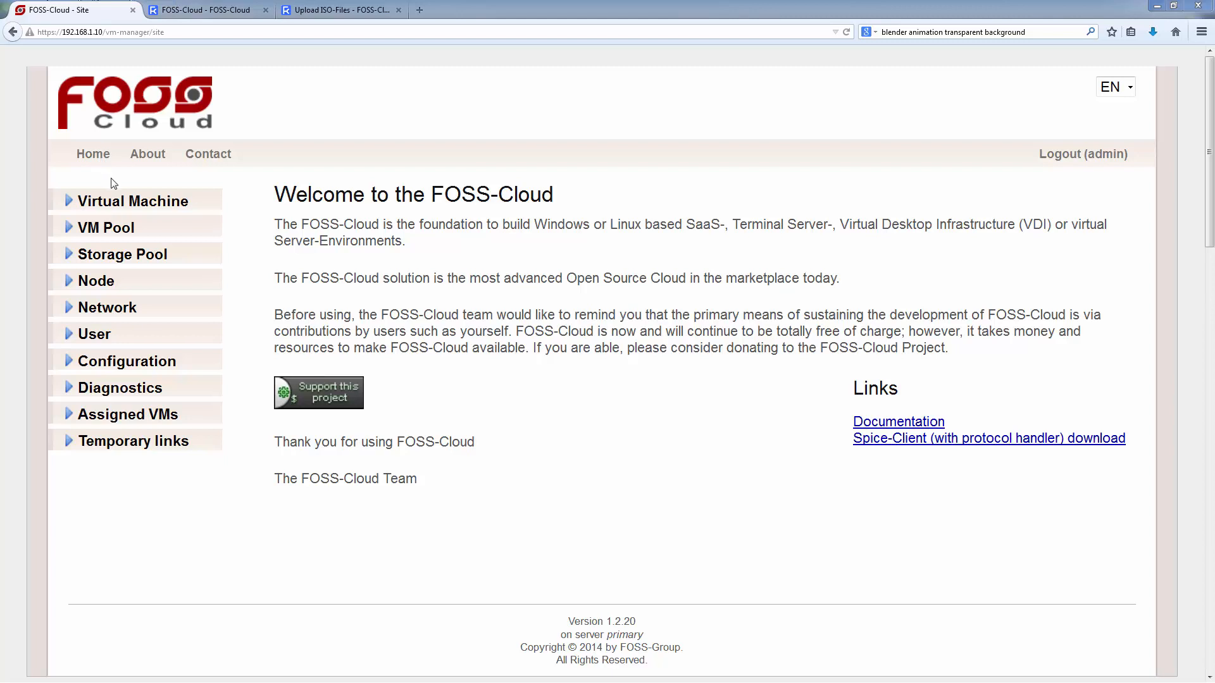
pyautogui.moveTo(99, 350)
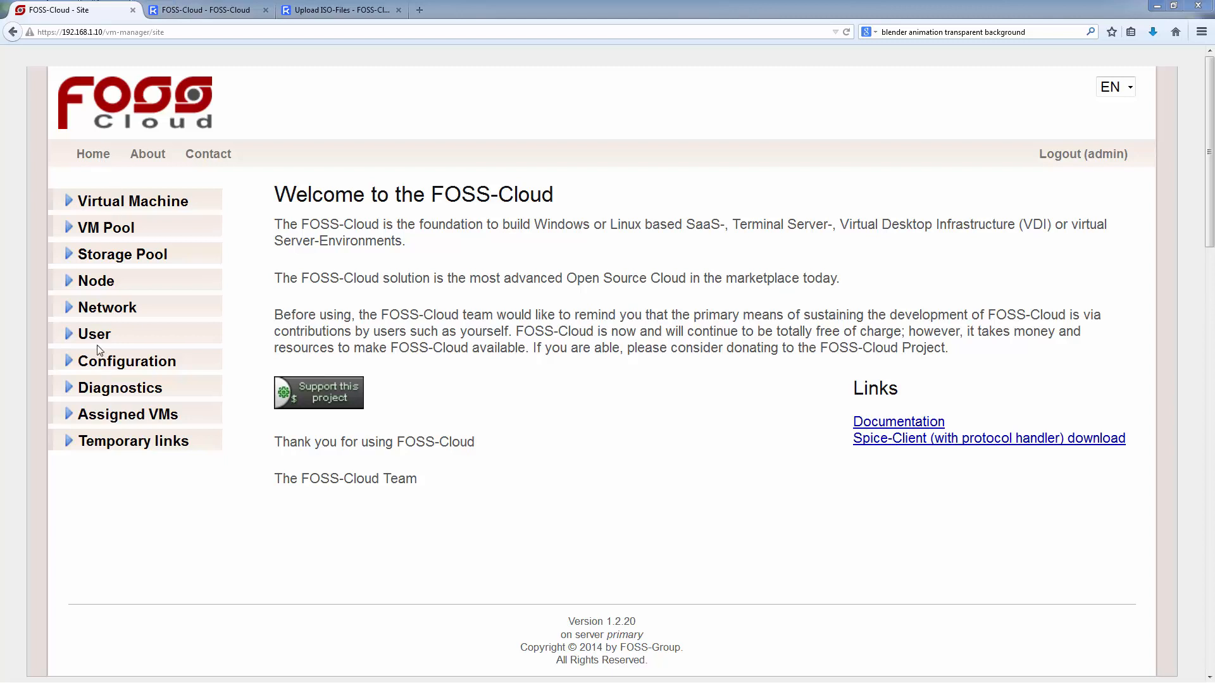
pyautogui.moveTo(103, 314)
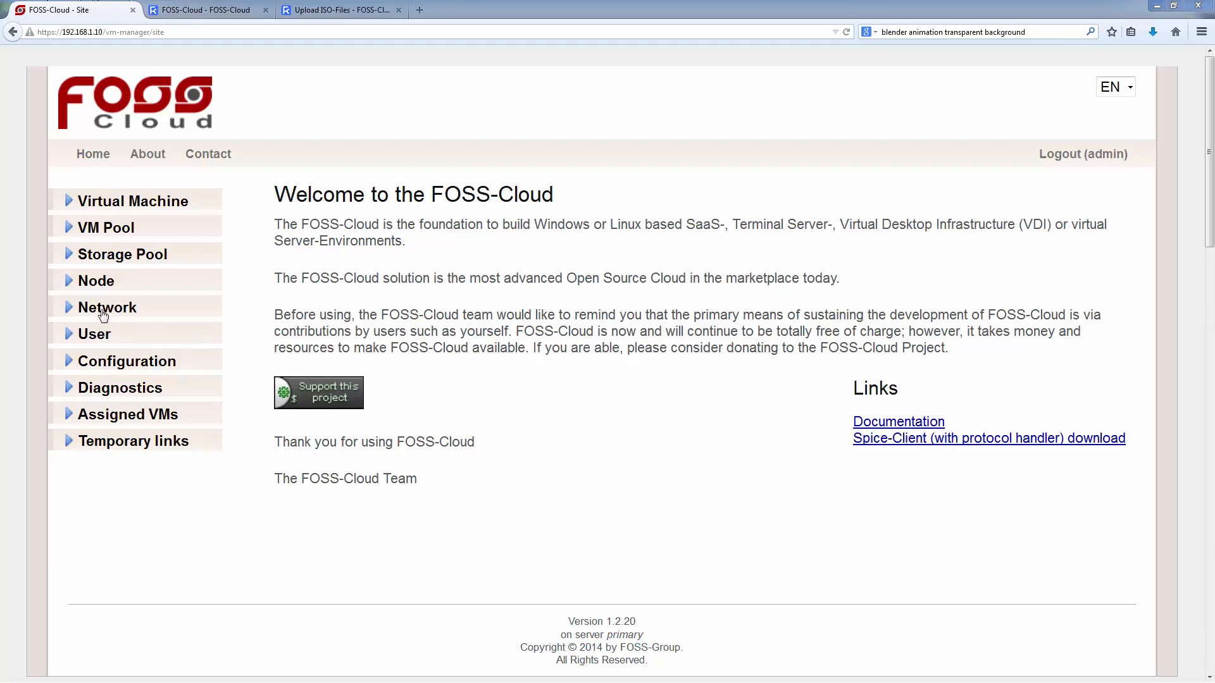
pyautogui.moveTo(103, 282)
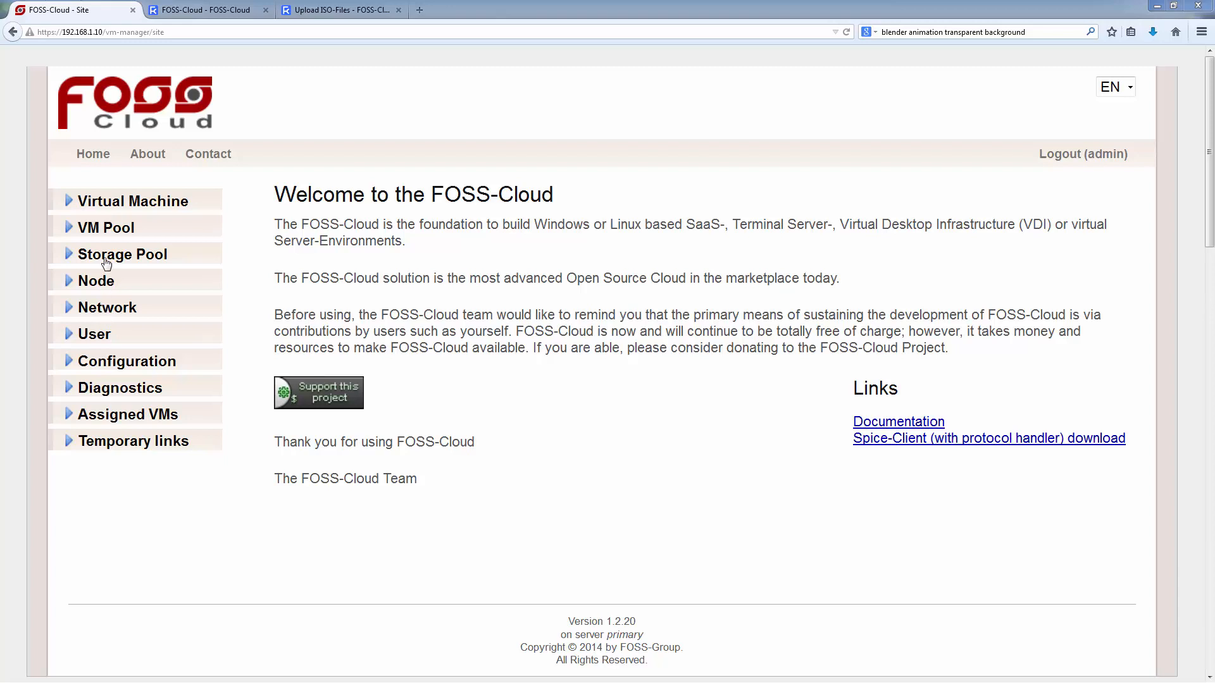
pyautogui.moveTo(110, 231)
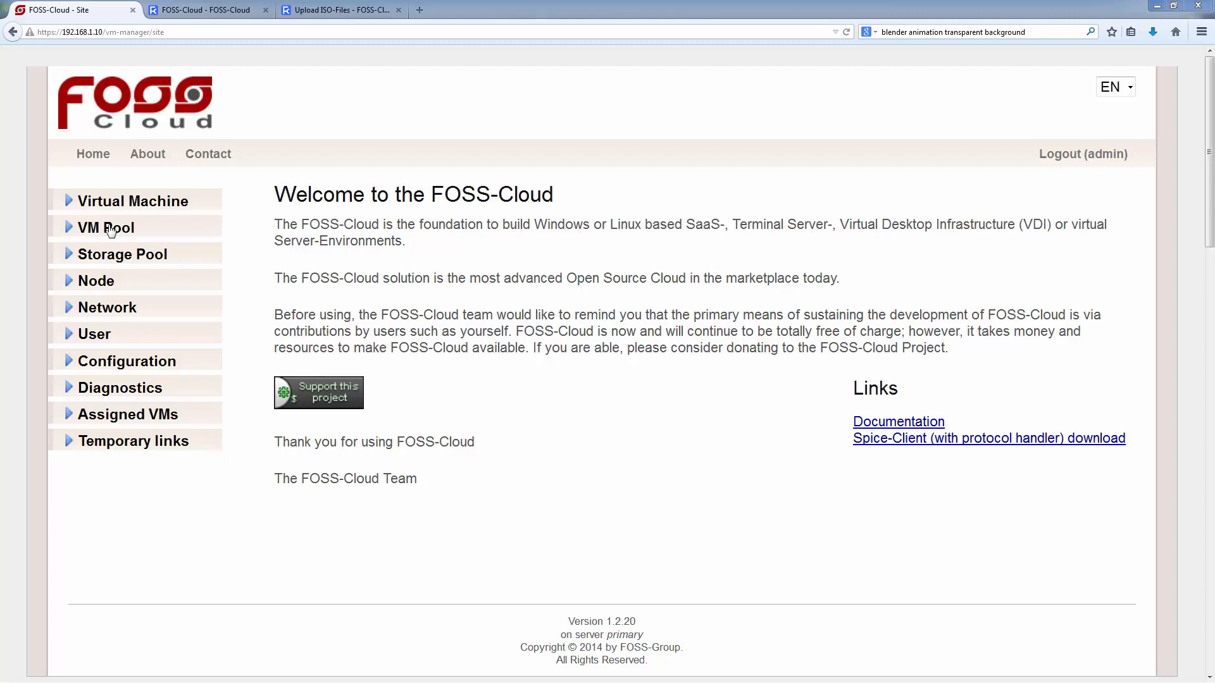
pyautogui.moveTo(137, 210)
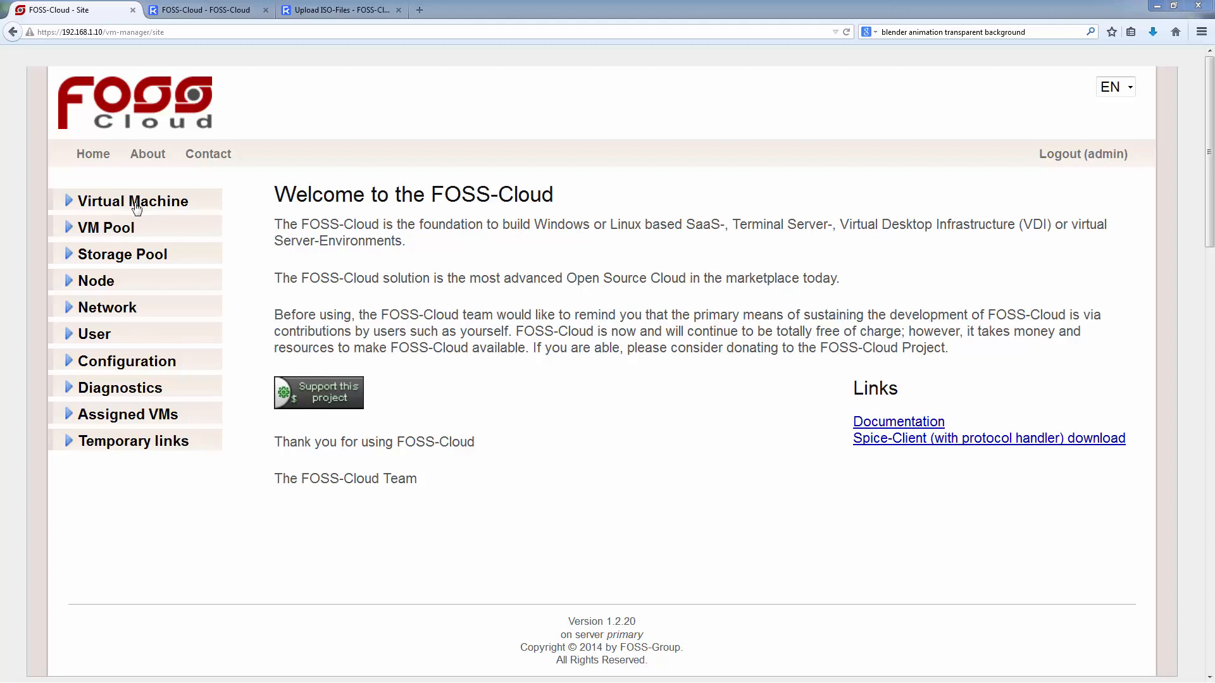
# Expand the Virtual Machine entry in the left sidebar to show its VM, template and profile submenus.
pyautogui.click(132, 201)
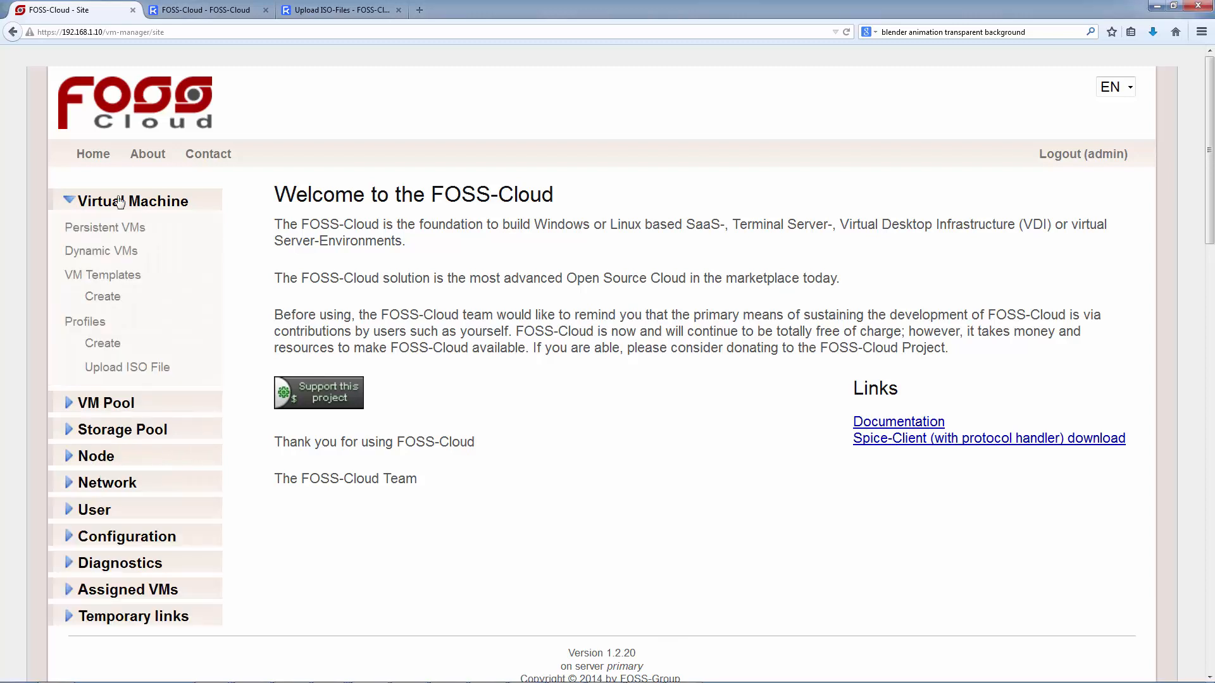
pyautogui.moveTo(102, 343)
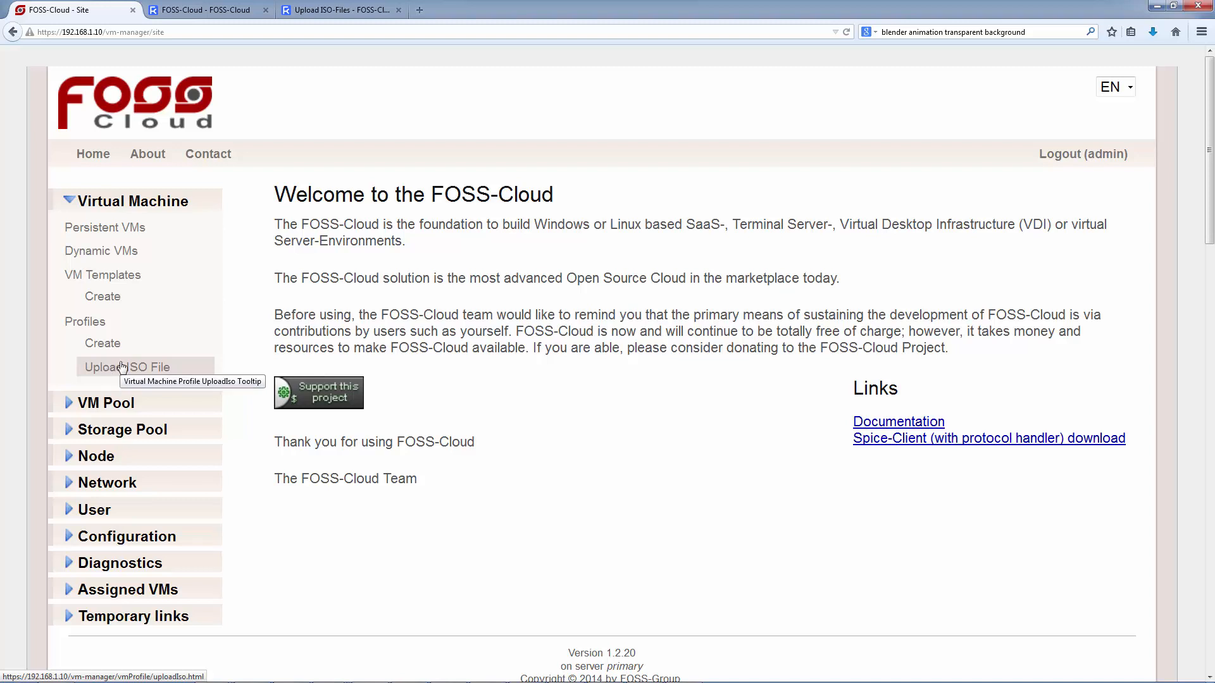
pyautogui.click(341, 10)
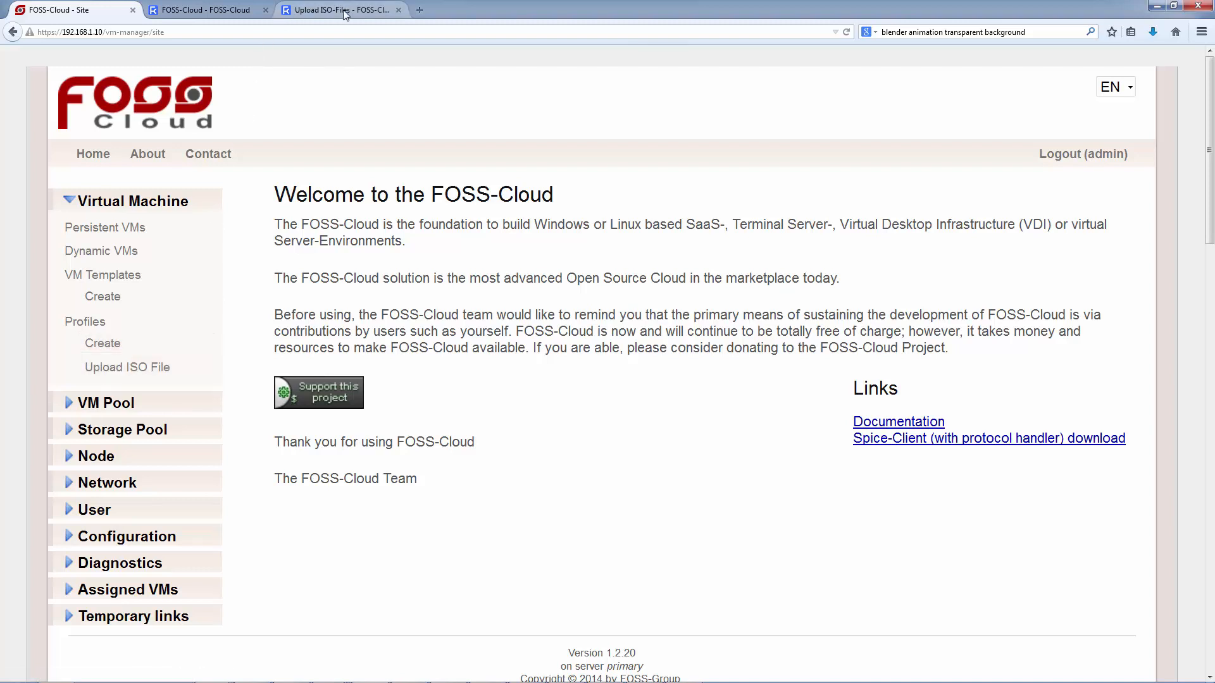
pyautogui.click(341, 9)
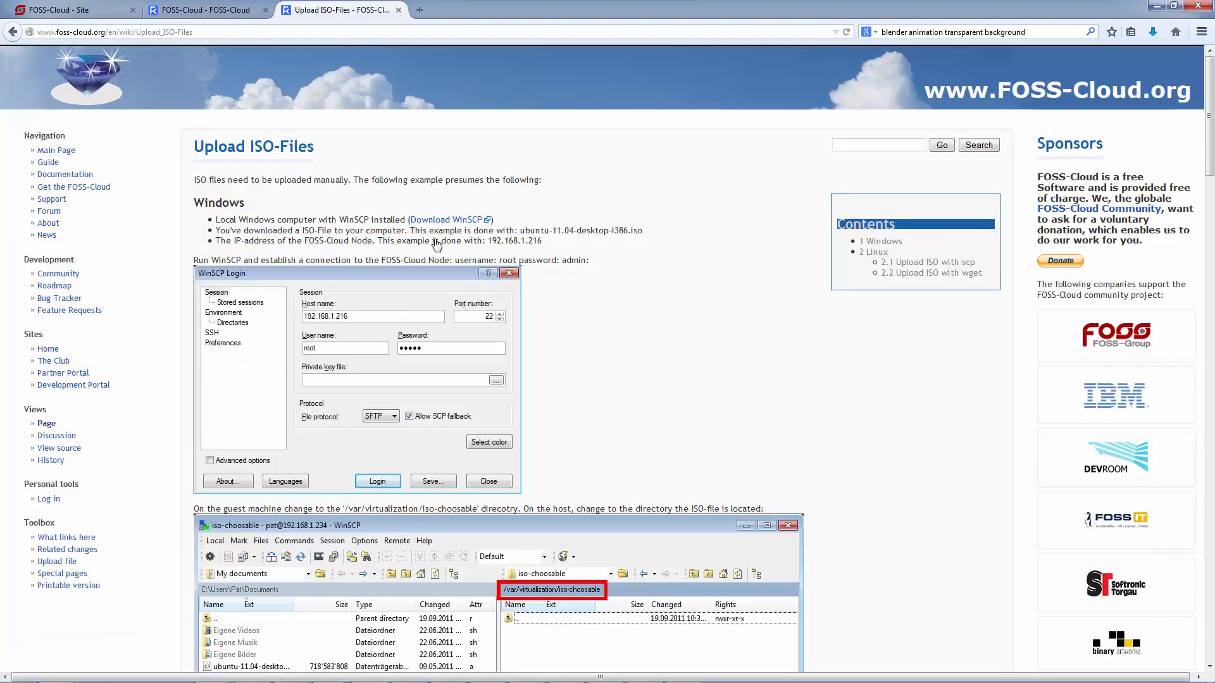
pyautogui.scroll(-3)
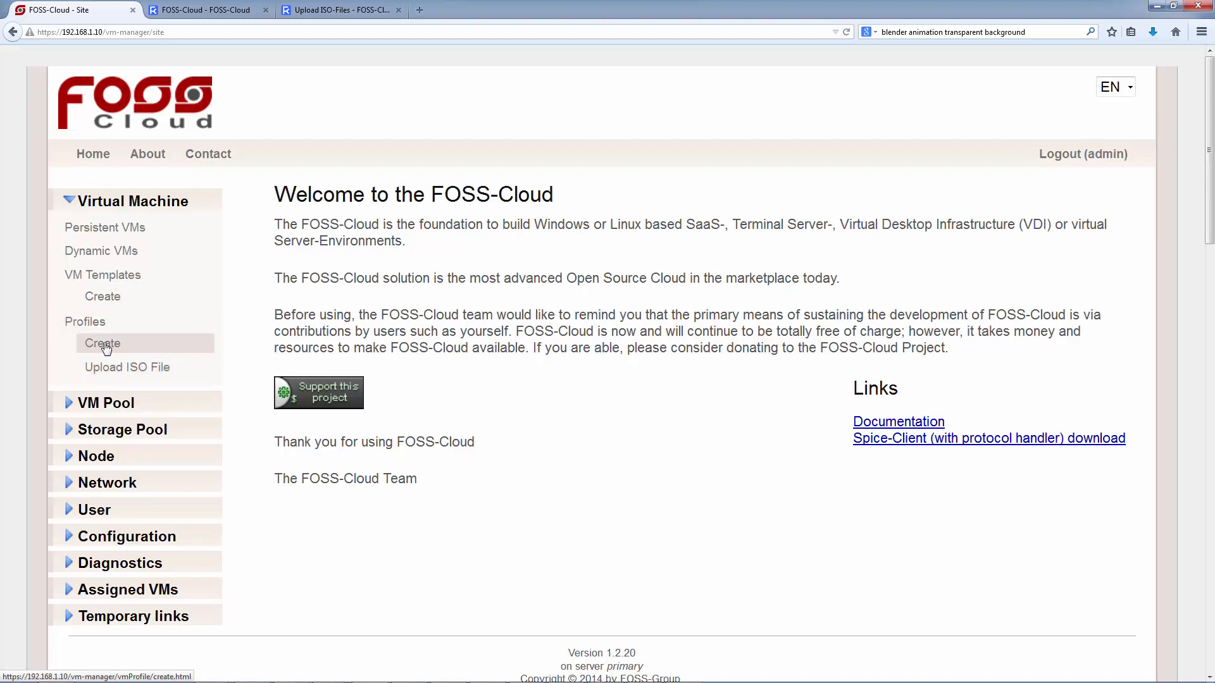
pyautogui.moveTo(102, 343)
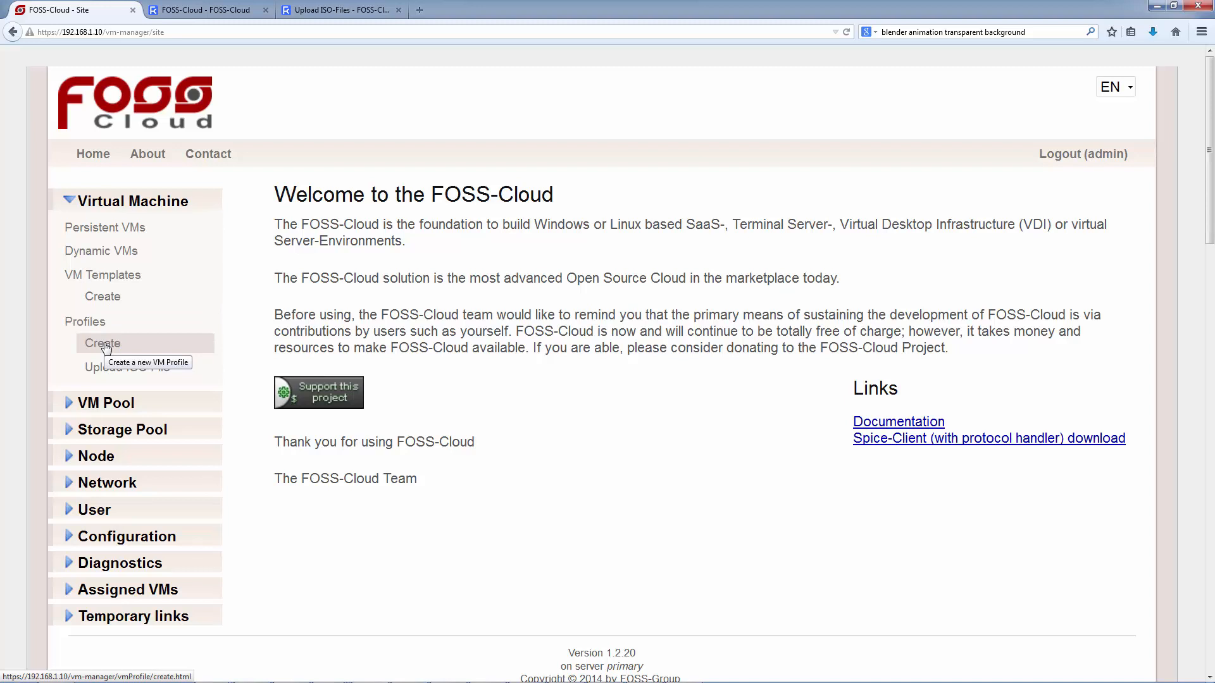
# Start creating a new VM profile from Virtual Machine > Profiles > Create.
pyautogui.click(103, 343)
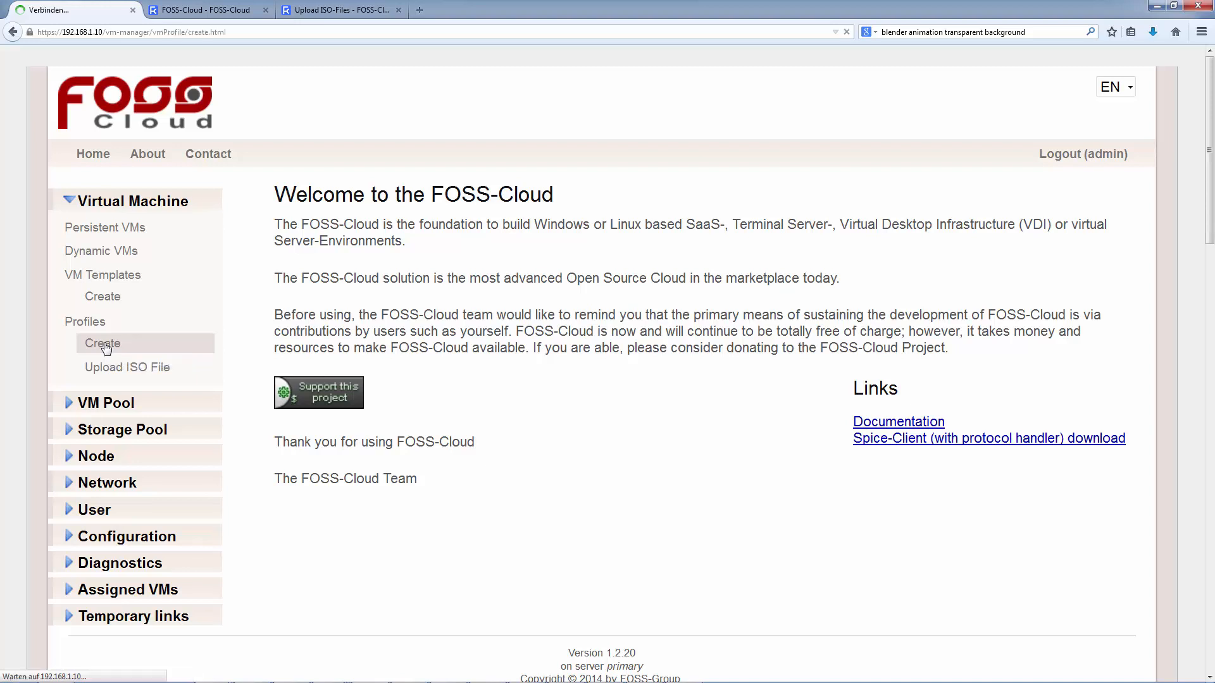
# Choose the linux > default > x86_64 > multi base profile, revealing the Step II settings.
pyautogui.click(103, 343)
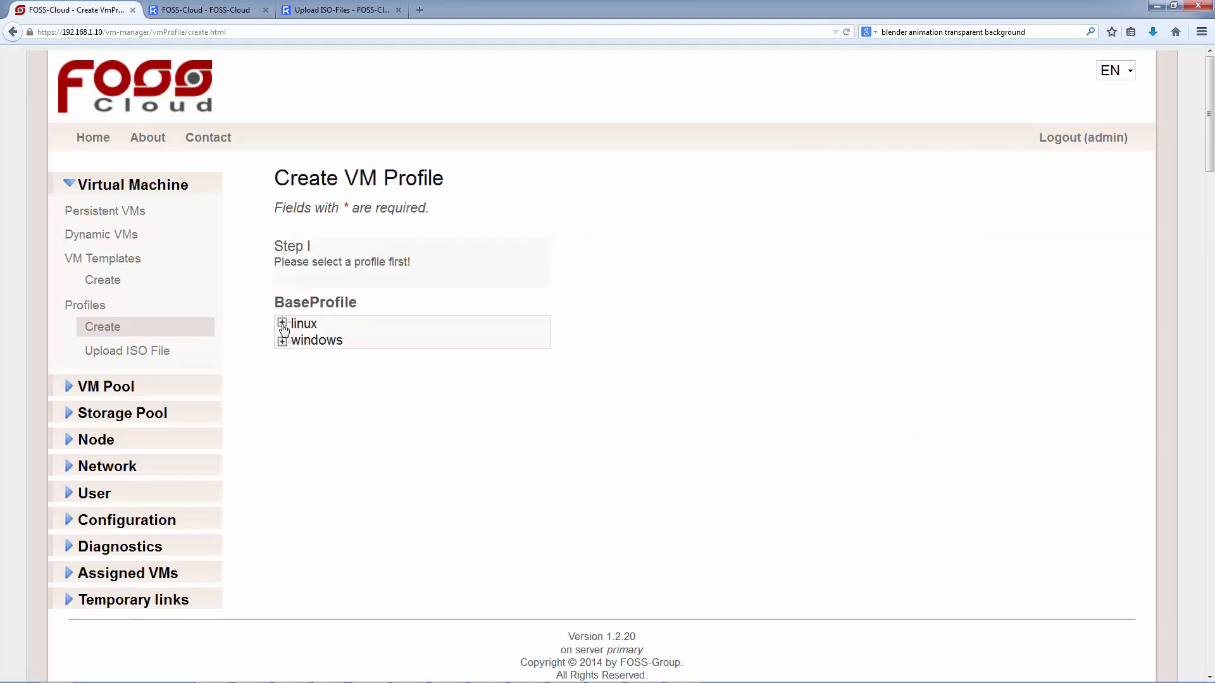
pyautogui.click(283, 324)
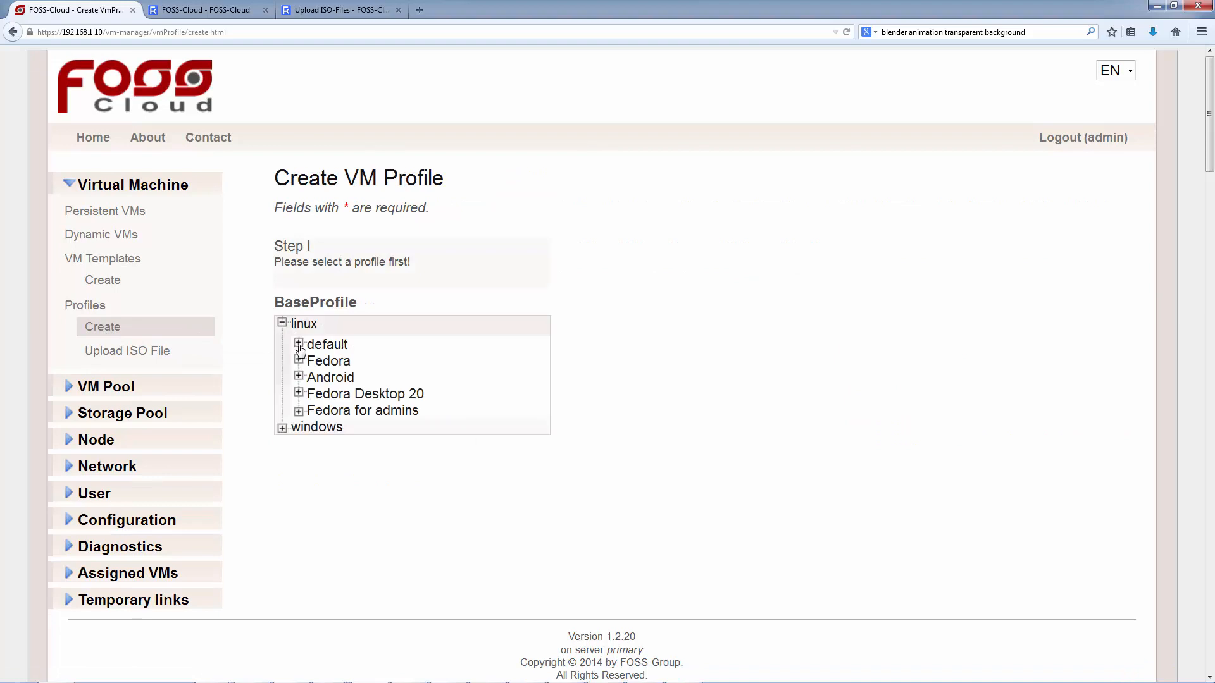
pyautogui.click(298, 345)
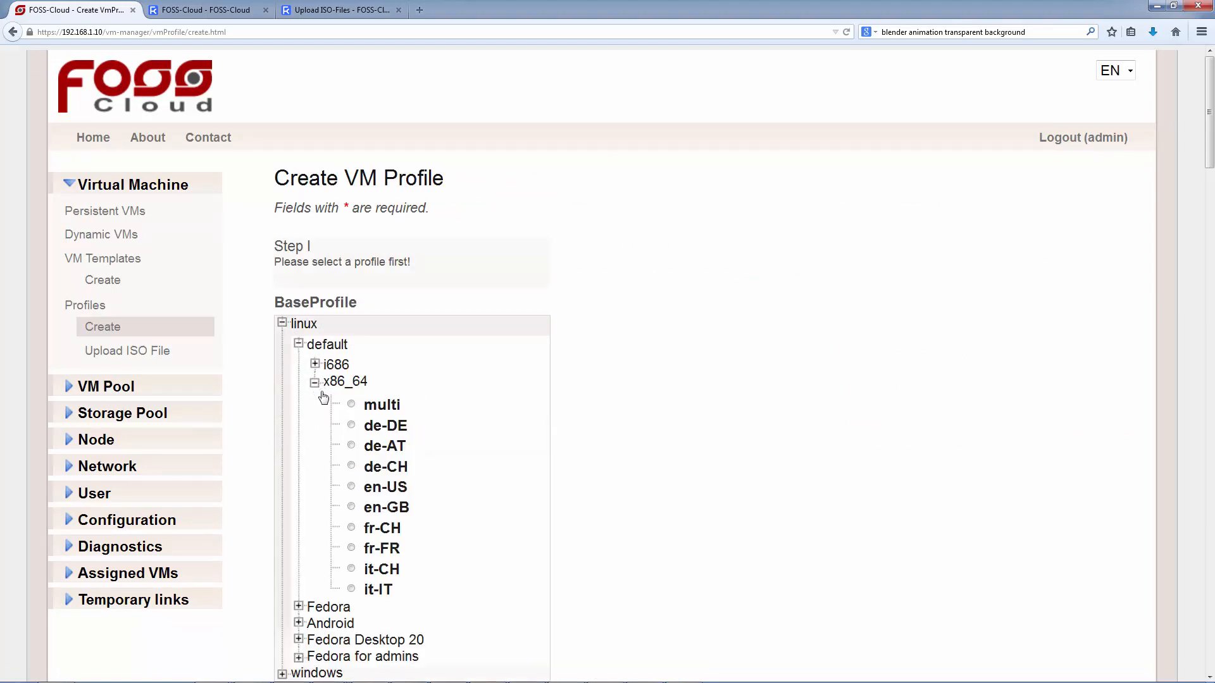
pyautogui.click(351, 404)
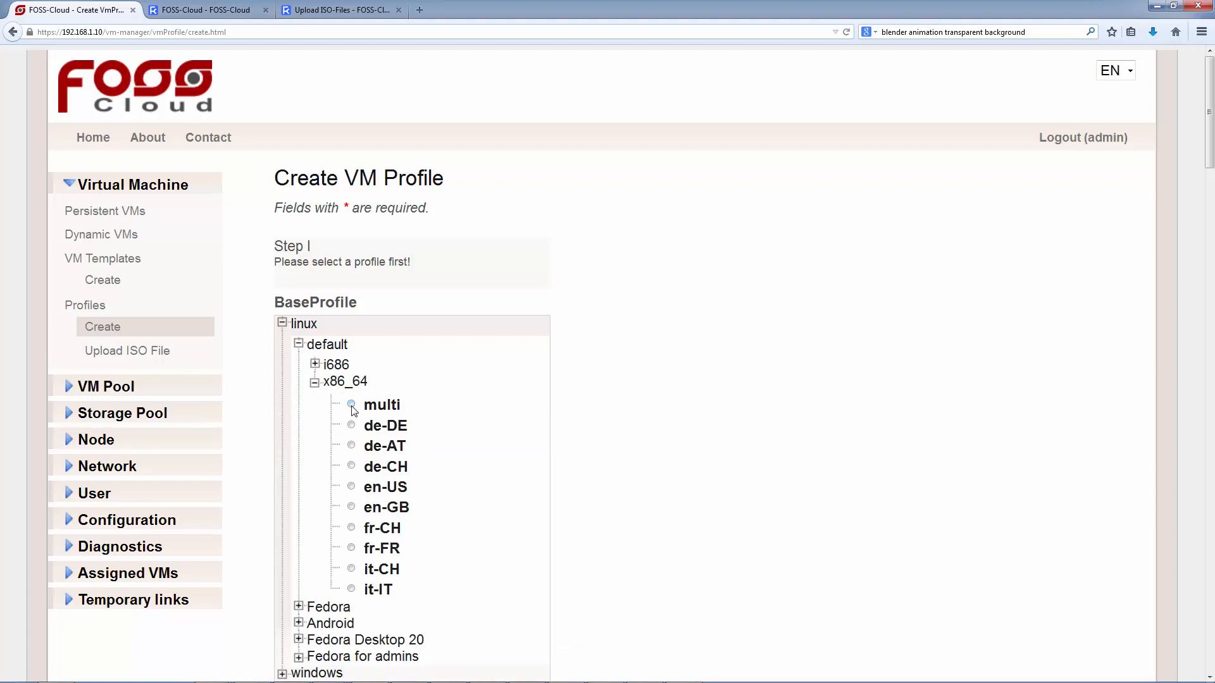
pyautogui.click(352, 404)
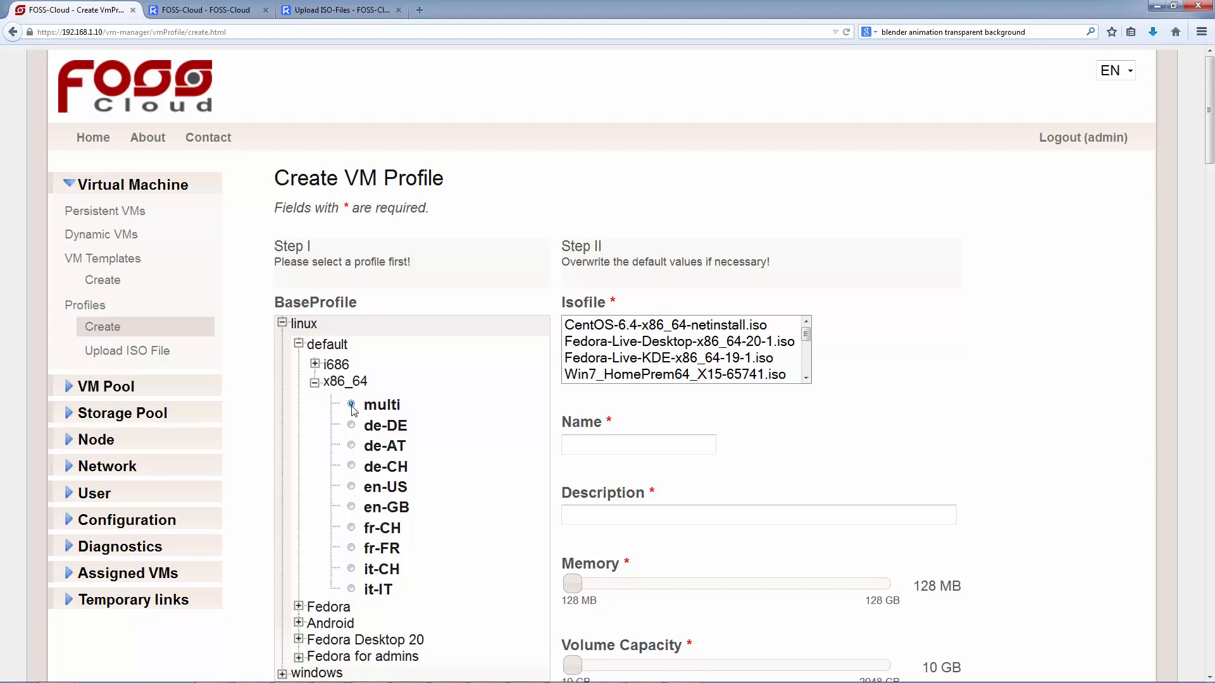
# Pick Fedora-Live-Desktop-x86_64-20-2.iso, name the profile 'my vm' with a Fedora live desktop 64-bit description.
pyautogui.click(352, 405)
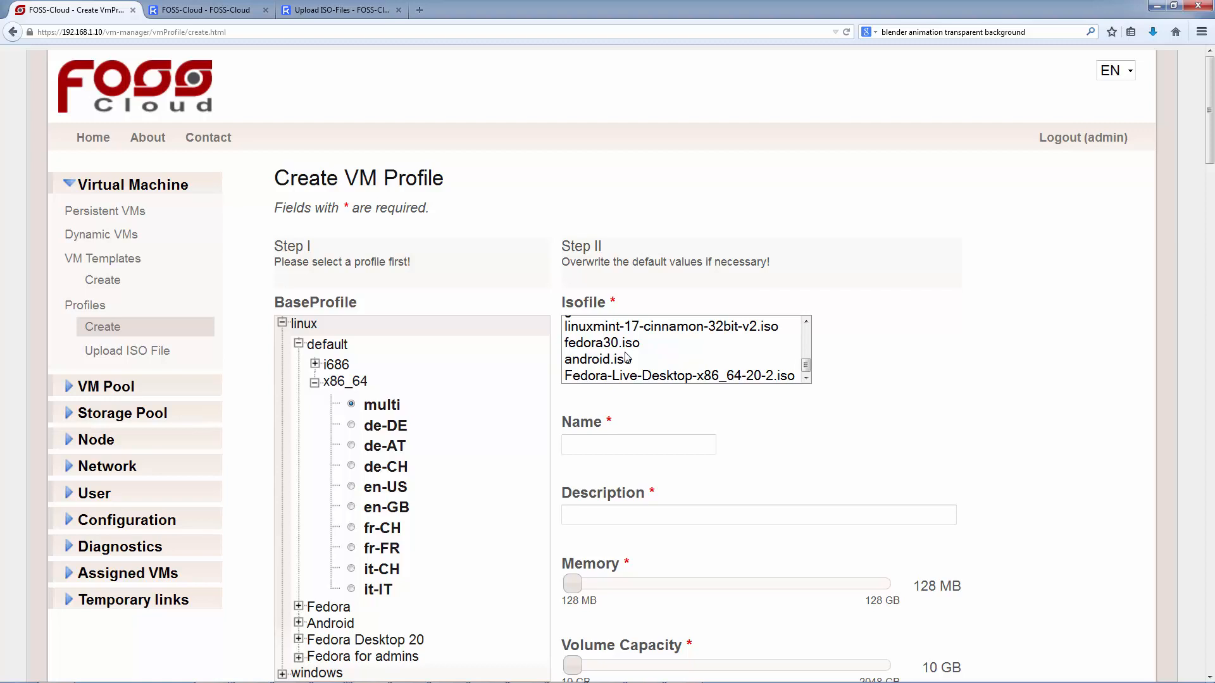
pyautogui.moveTo(631, 383)
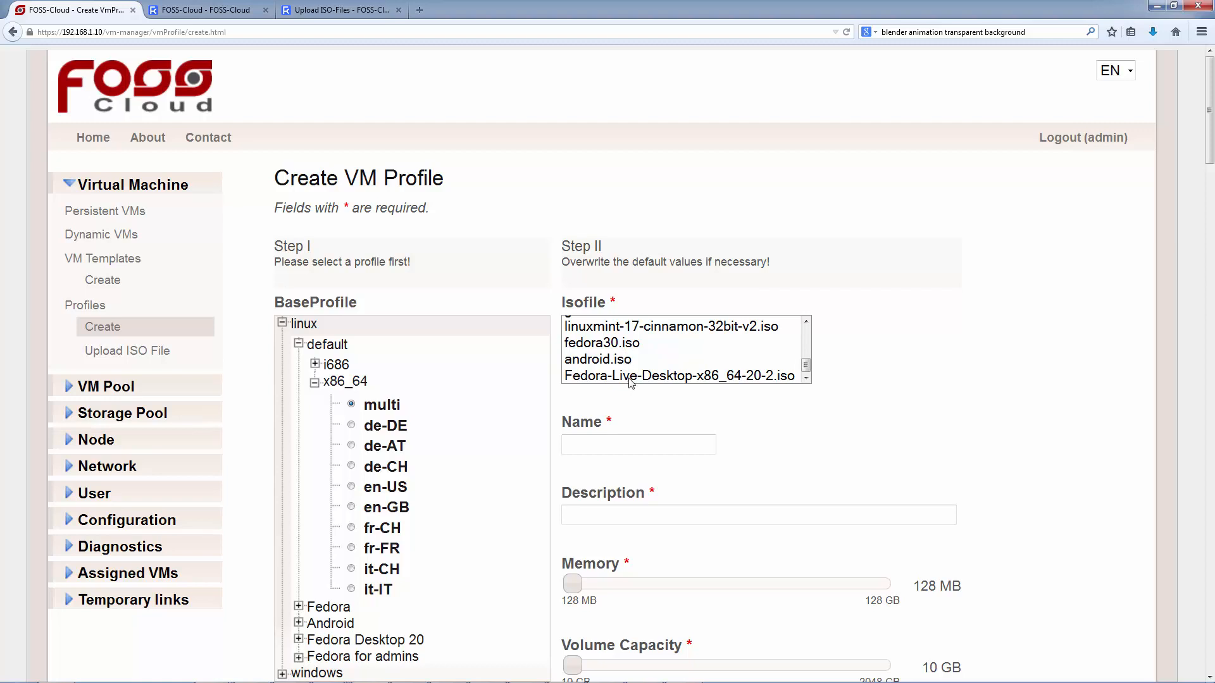
pyautogui.click(679, 376)
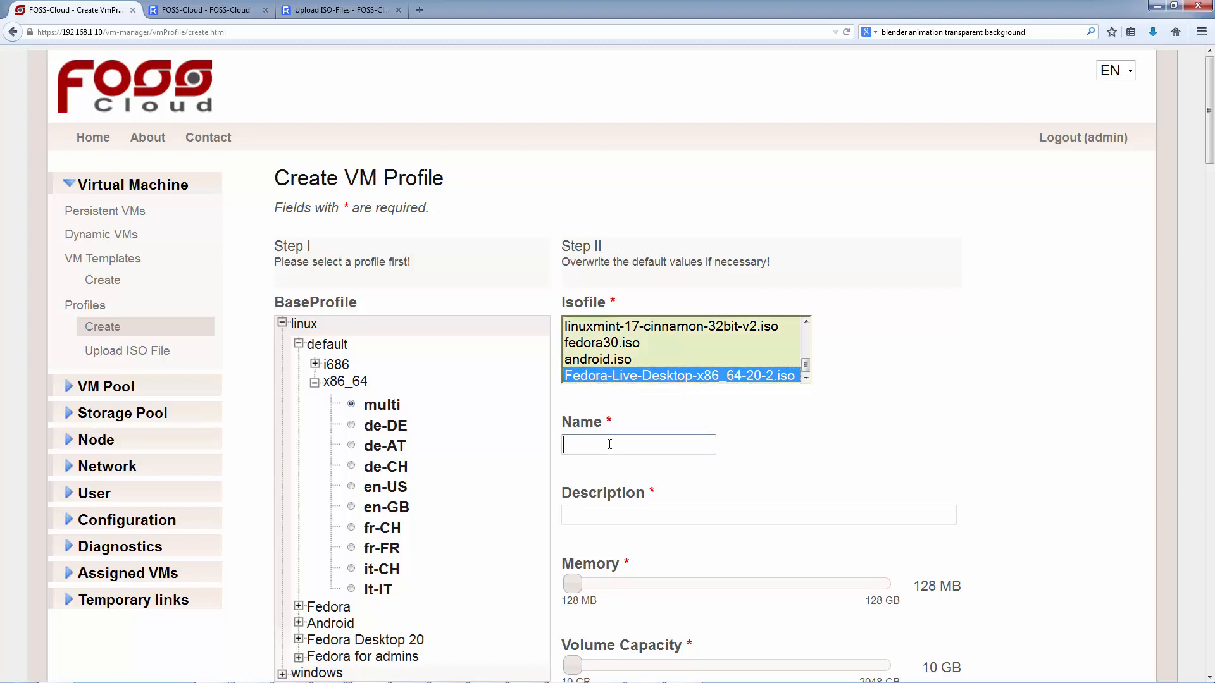
pyautogui.write('F')
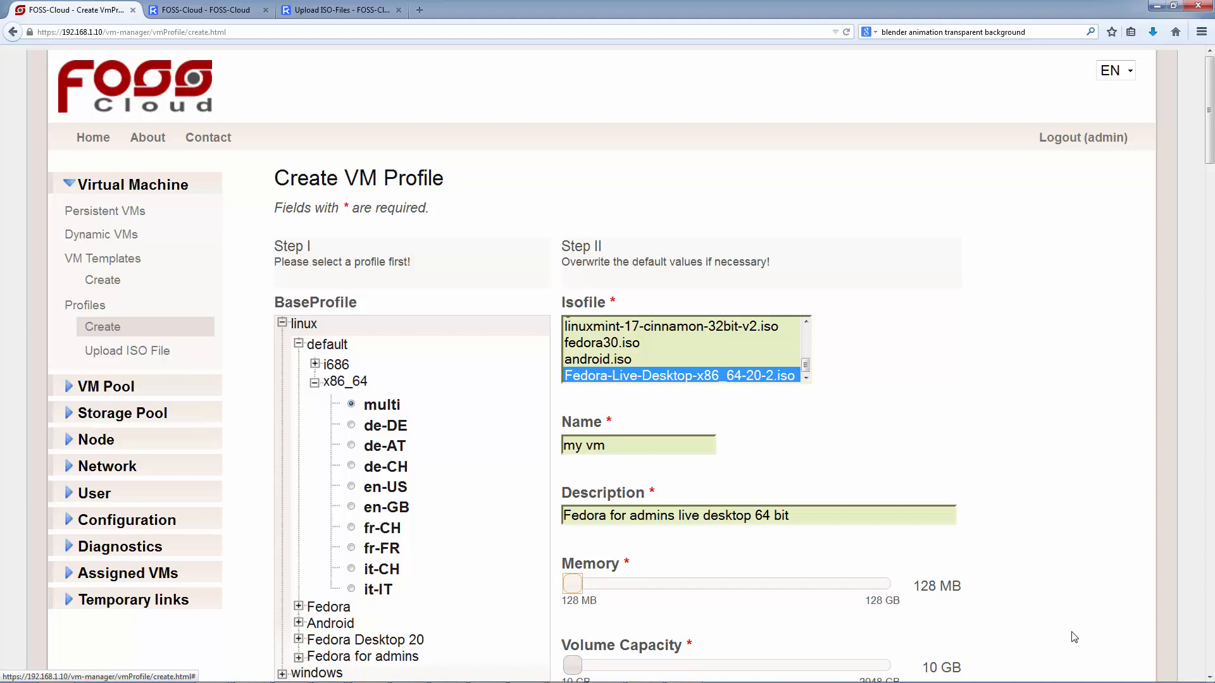
# Raise the profile memory to 1 GB, create the 'my vm' profile and dismiss the ISO copy notice.
pyautogui.moveTo(572, 582); pyautogui.dragTo(577, 583)
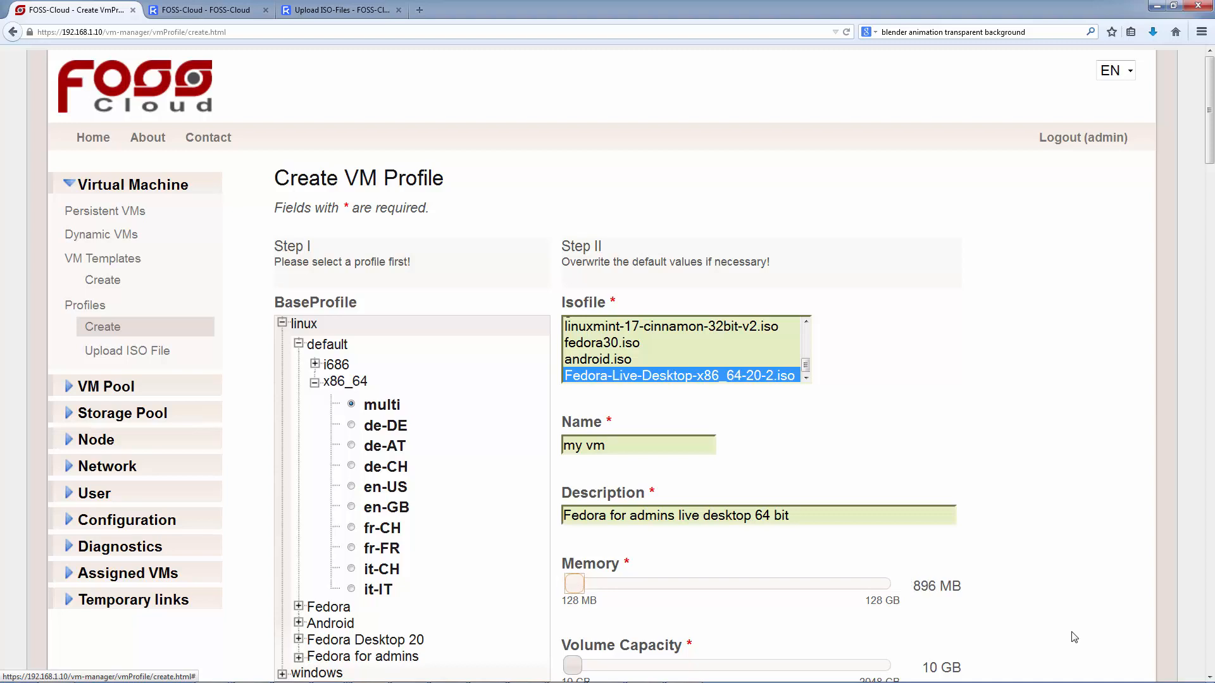
pyautogui.moveTo(577, 584); pyautogui.dragTo(581, 583)
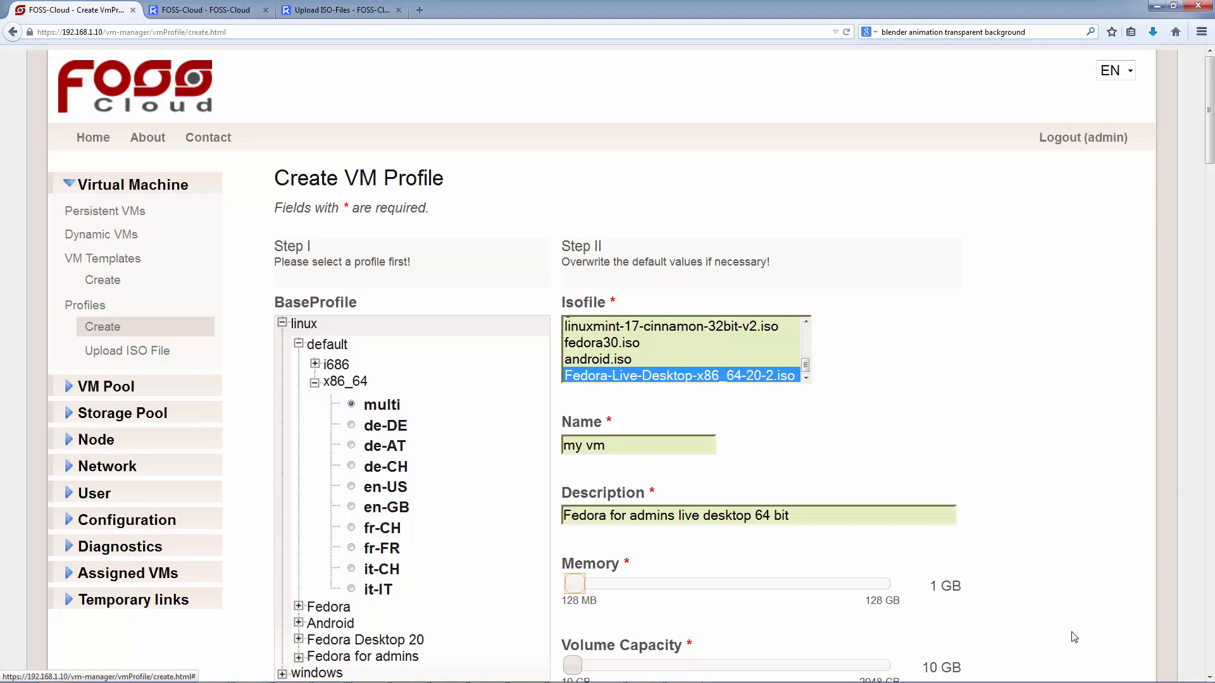
pyautogui.moveTo(1035, 536)
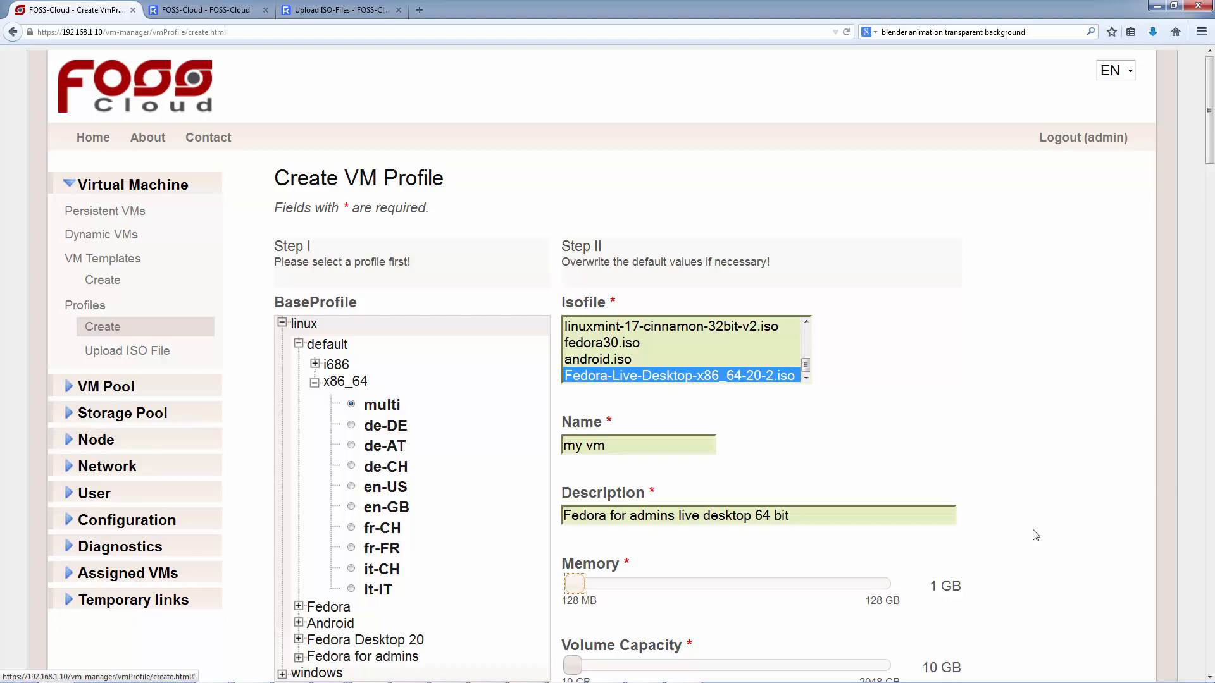
pyautogui.scroll(-3)
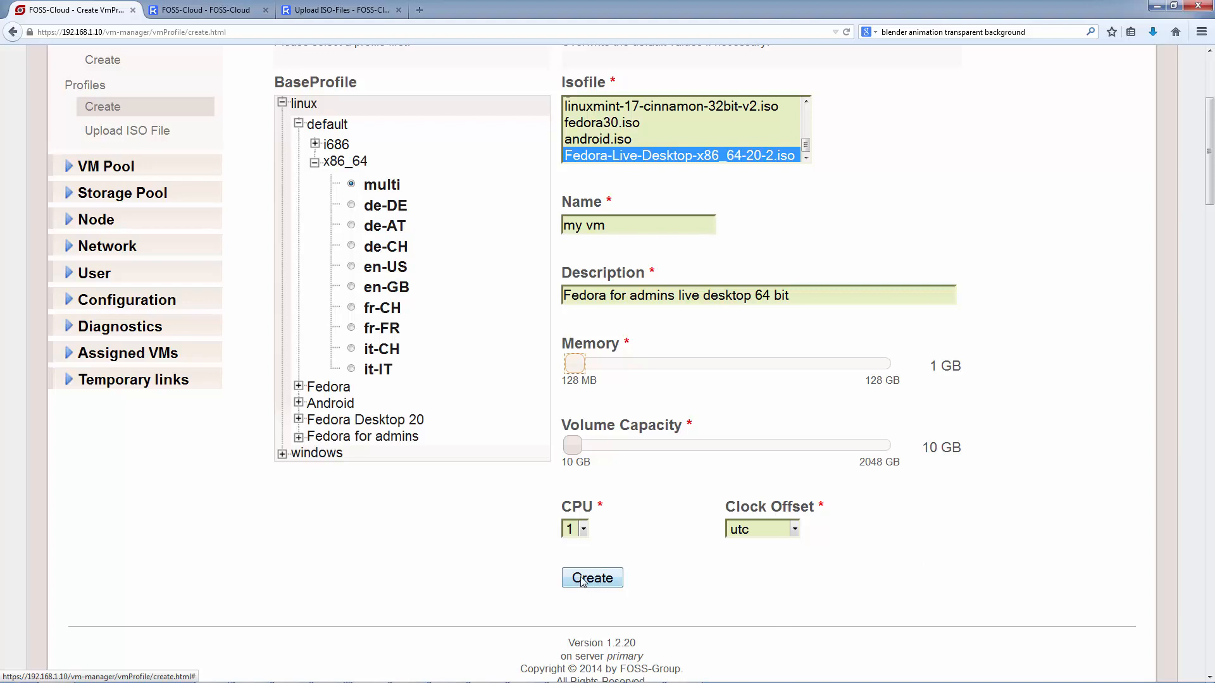
pyautogui.click(591, 578)
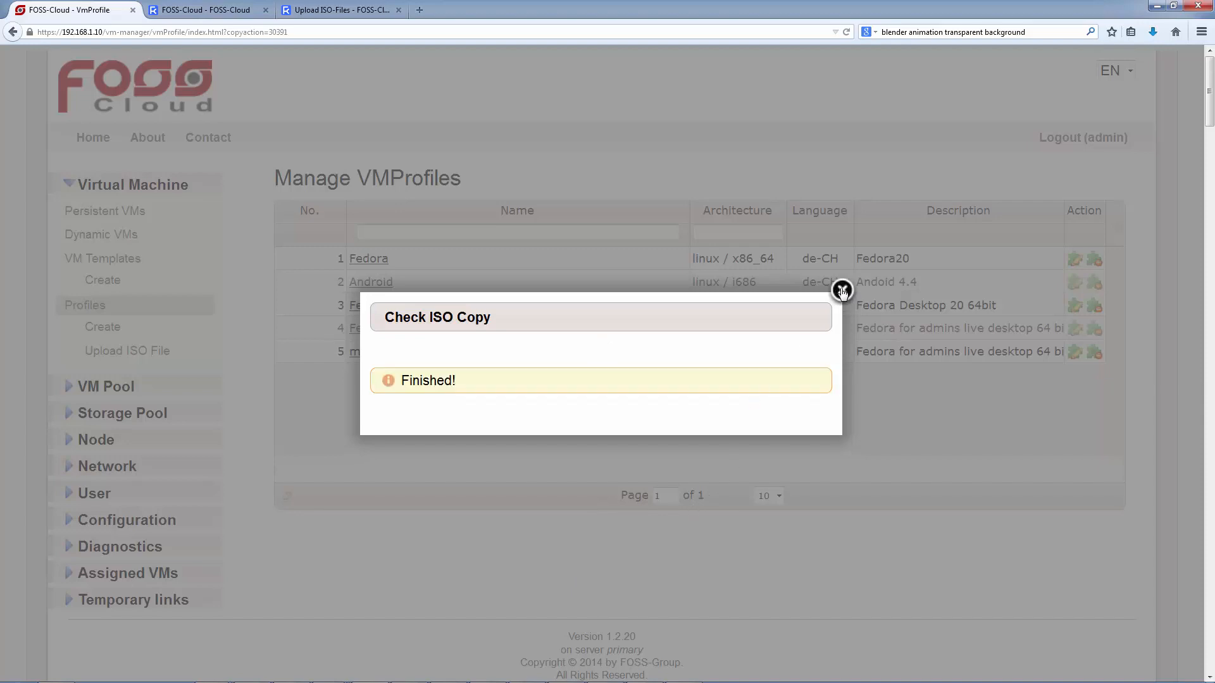
pyautogui.click(841, 291)
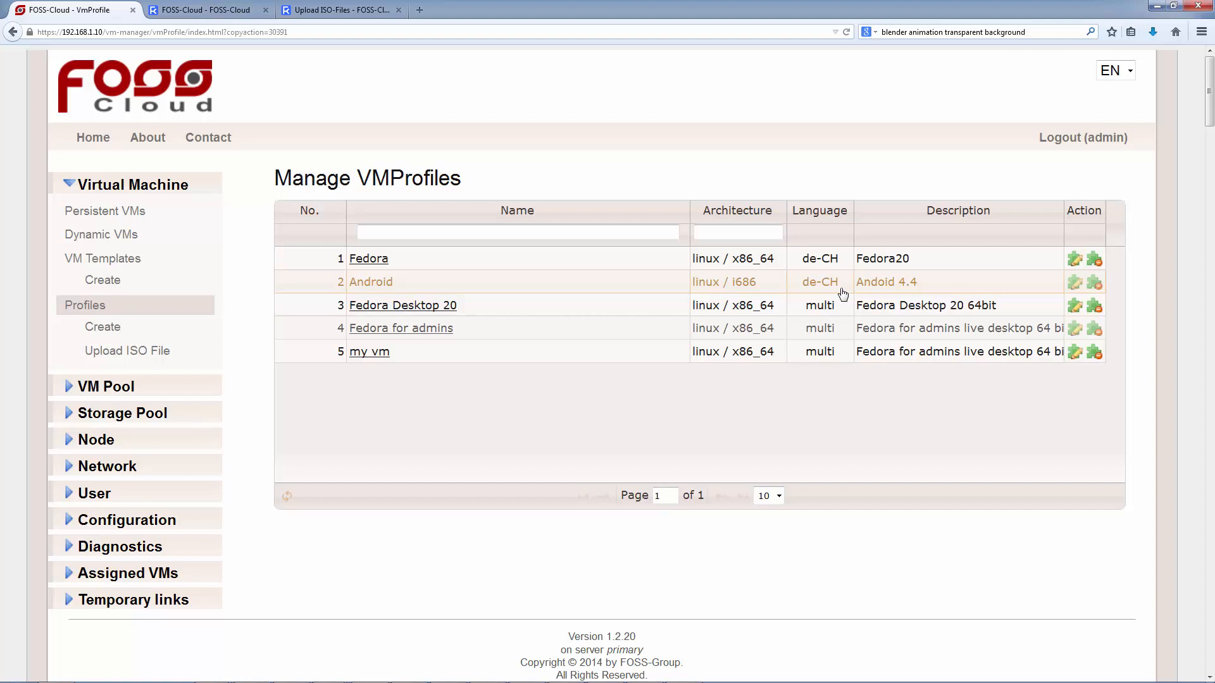
# Begin a VM template on profile linux > my vm > multi, pool VM-Template 2 and node primary.foss-group.int.
pyautogui.click(102, 280)
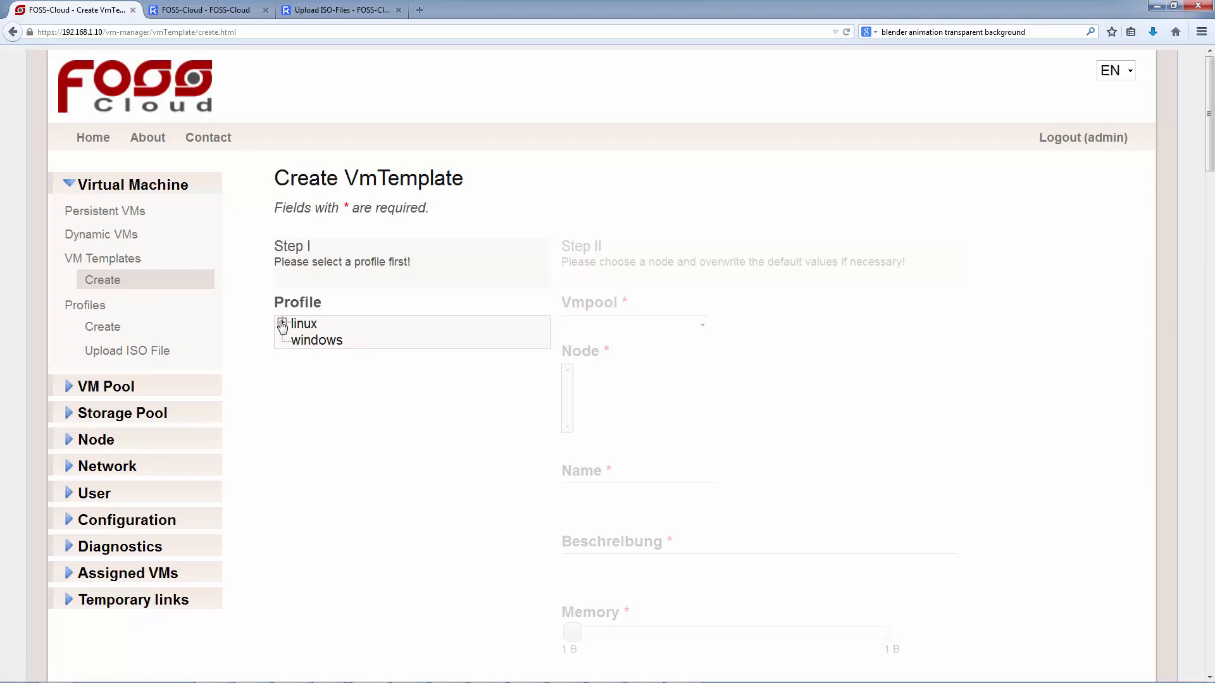
pyautogui.click(284, 323)
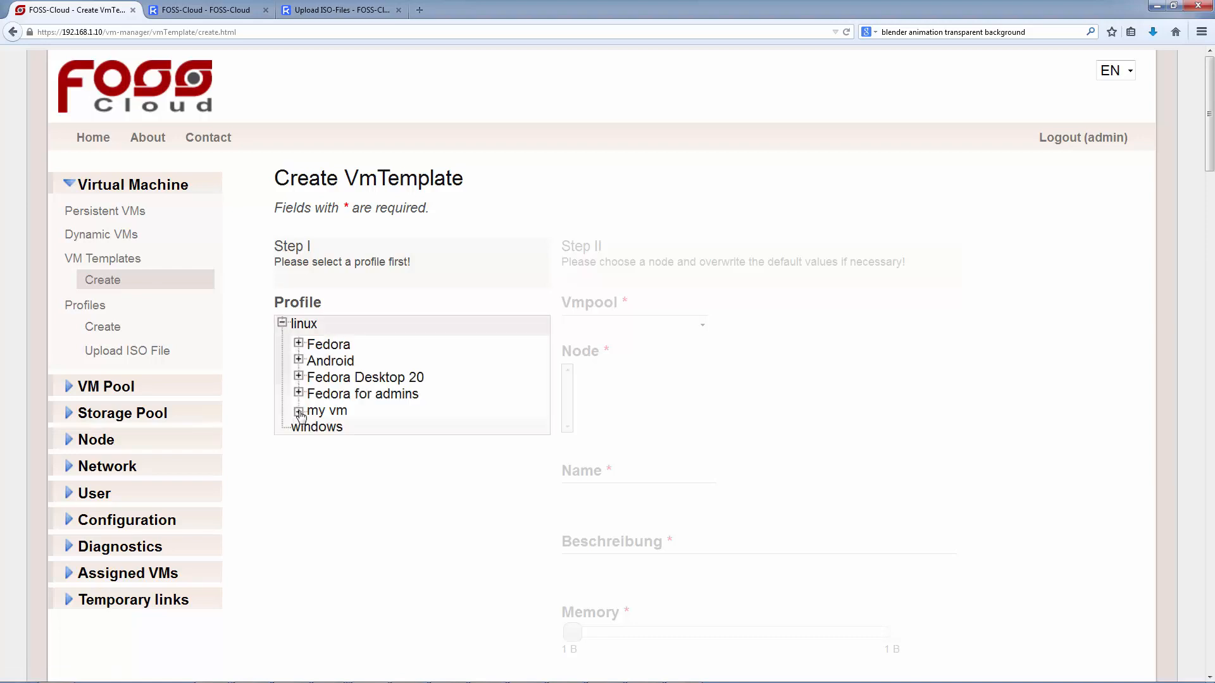
pyautogui.click(298, 411)
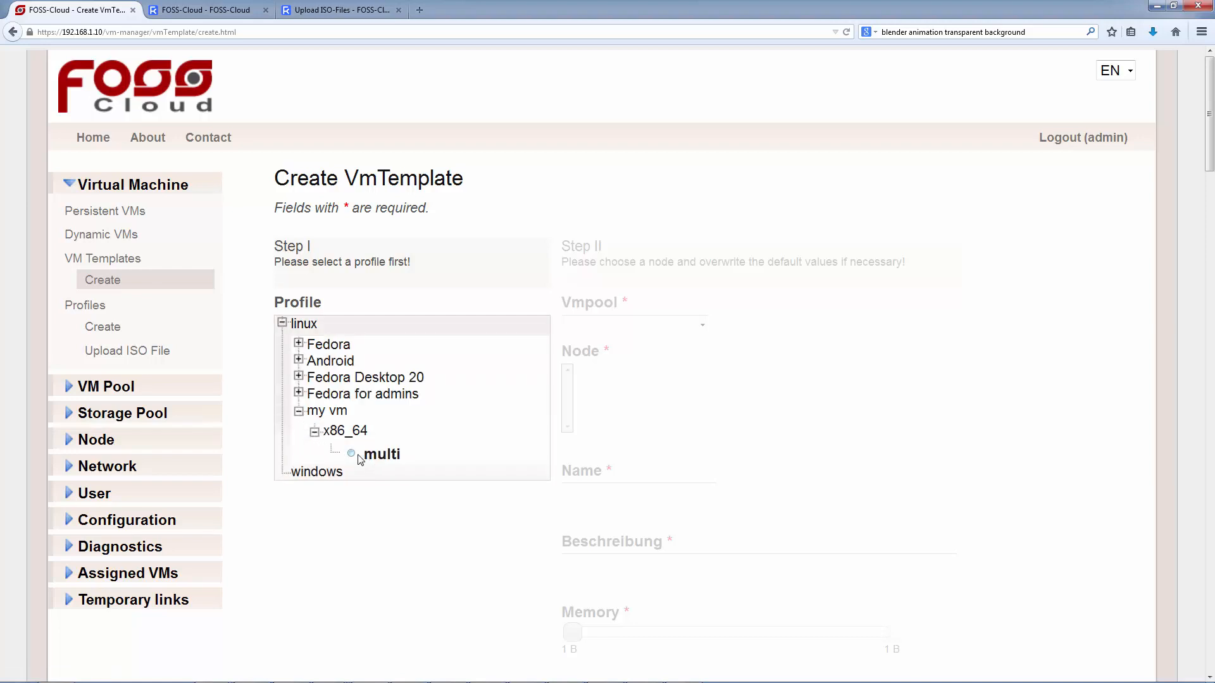
pyautogui.click(381, 455)
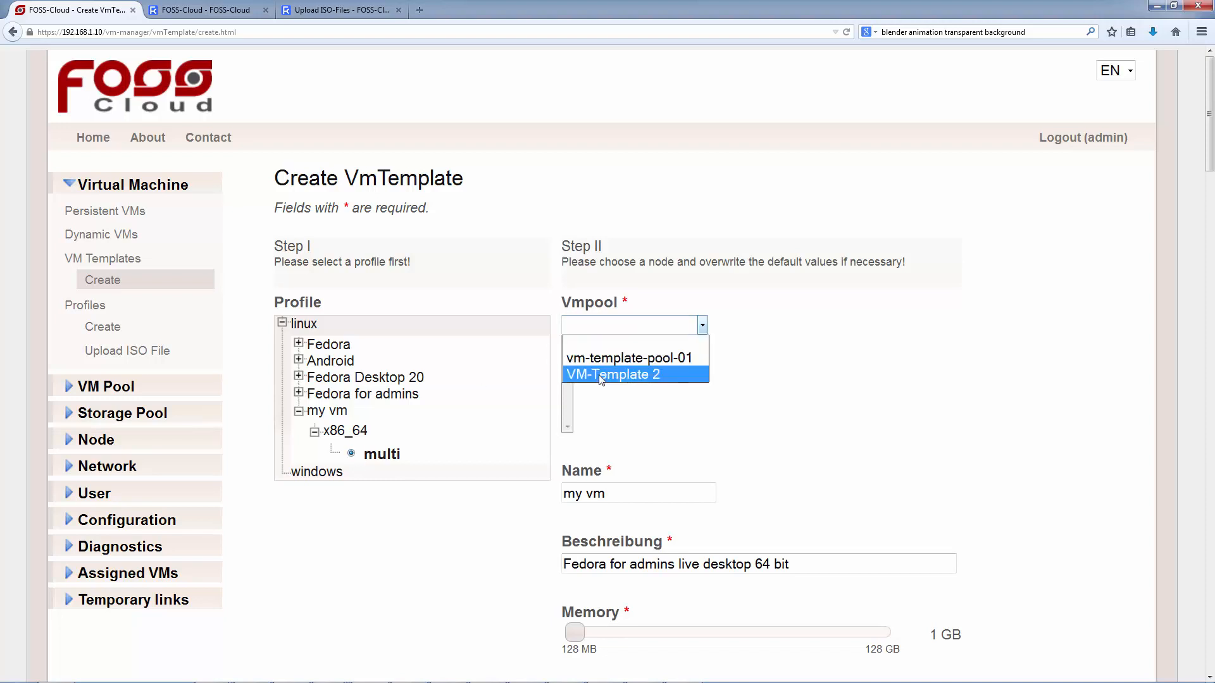
pyautogui.click(613, 374)
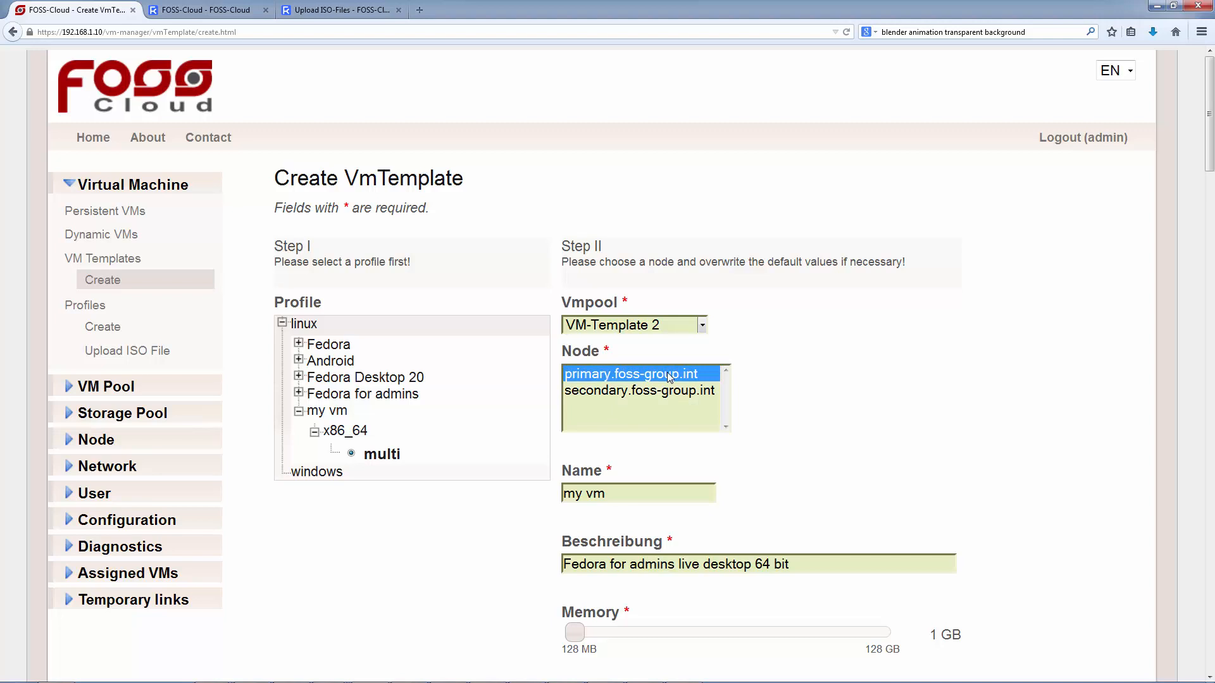
pyautogui.scroll(-3)
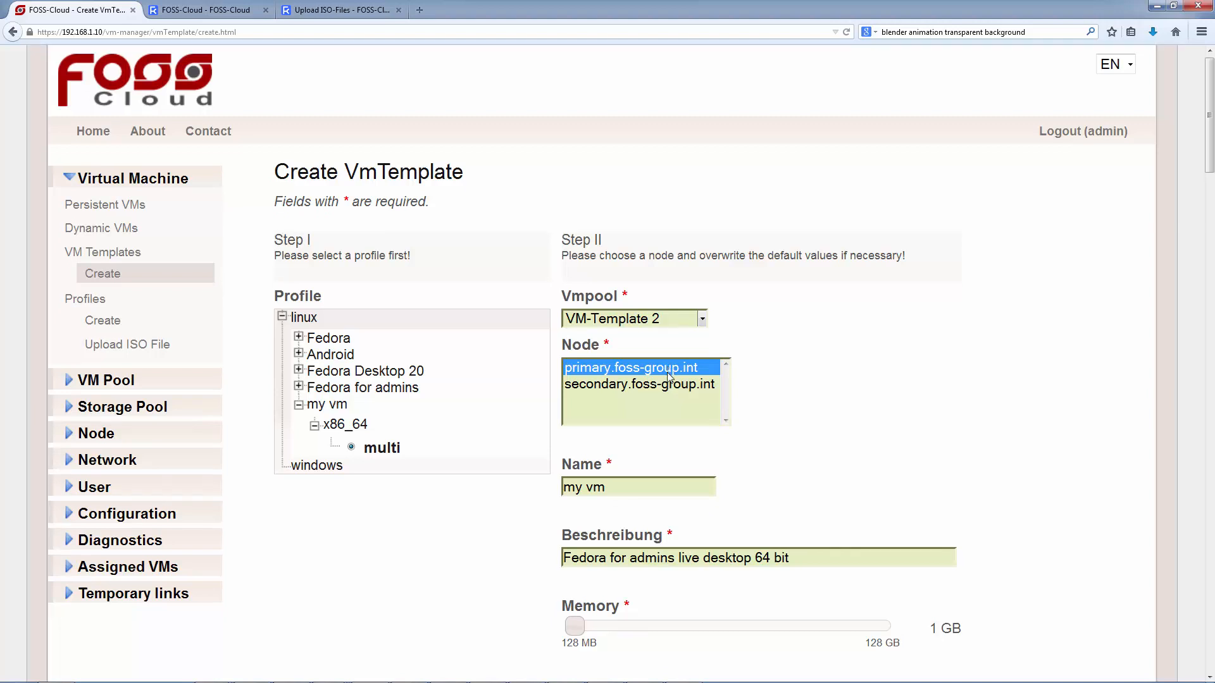
pyautogui.scroll(-3)
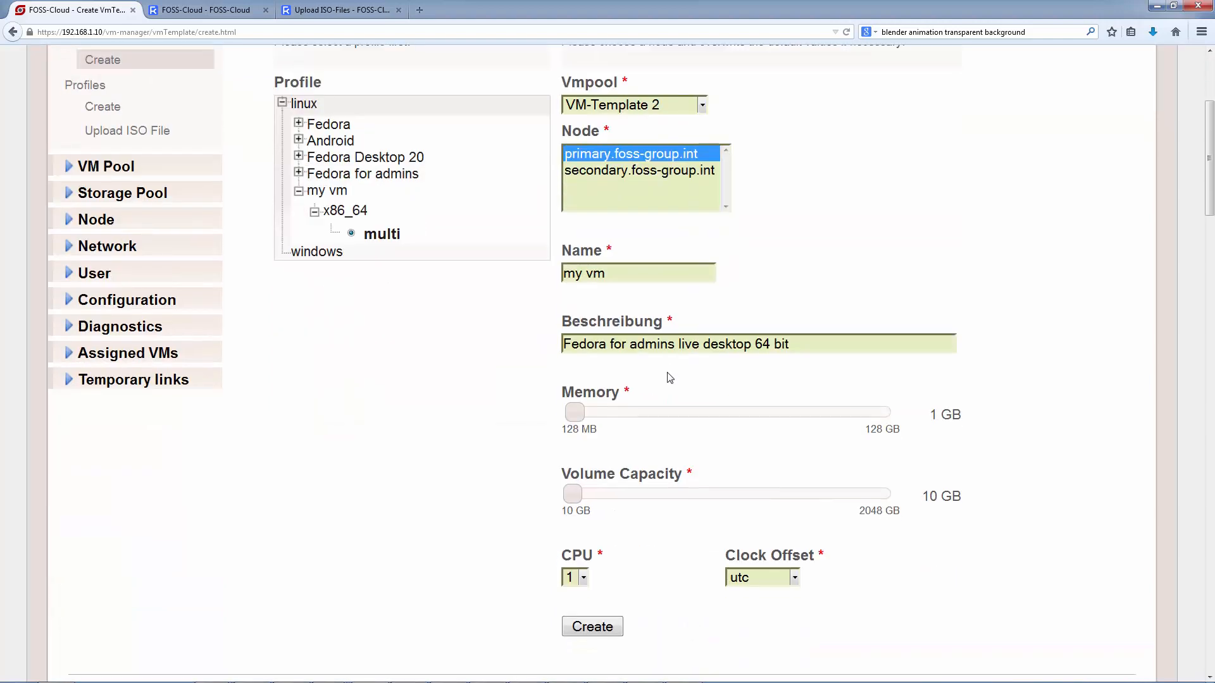
pyautogui.moveTo(656, 395)
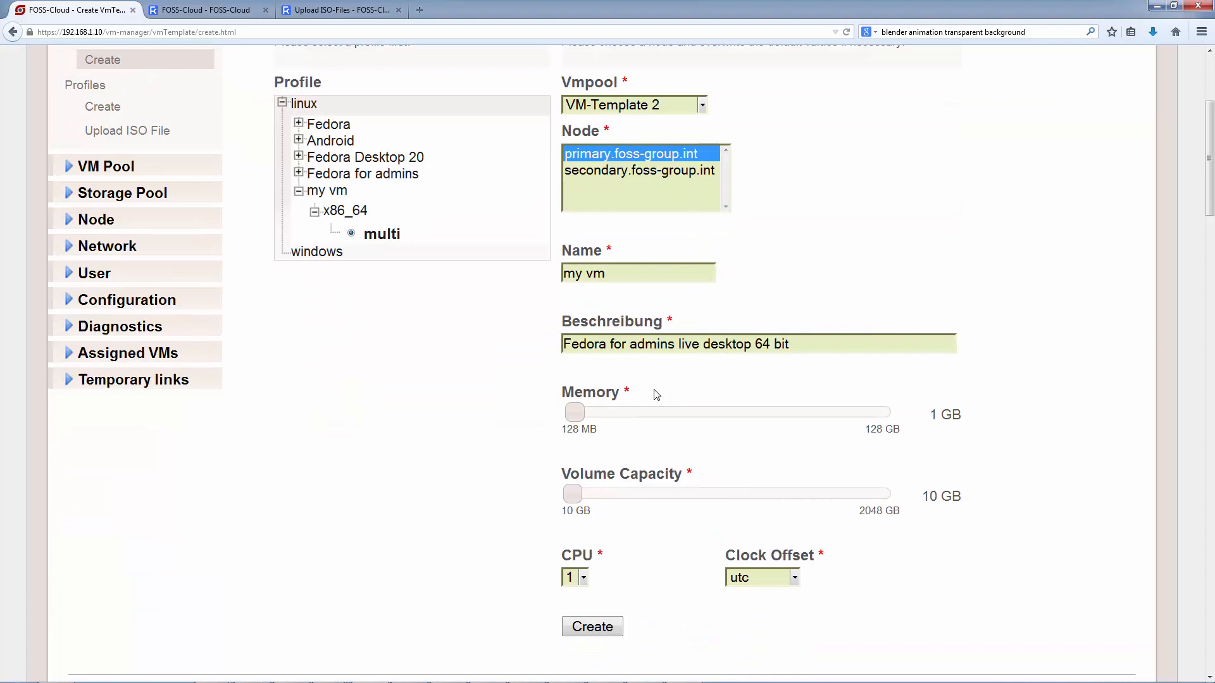
# Create the 'my vm' template and expand its details in the Manage VMTemplates list.
pyautogui.click(591, 626)
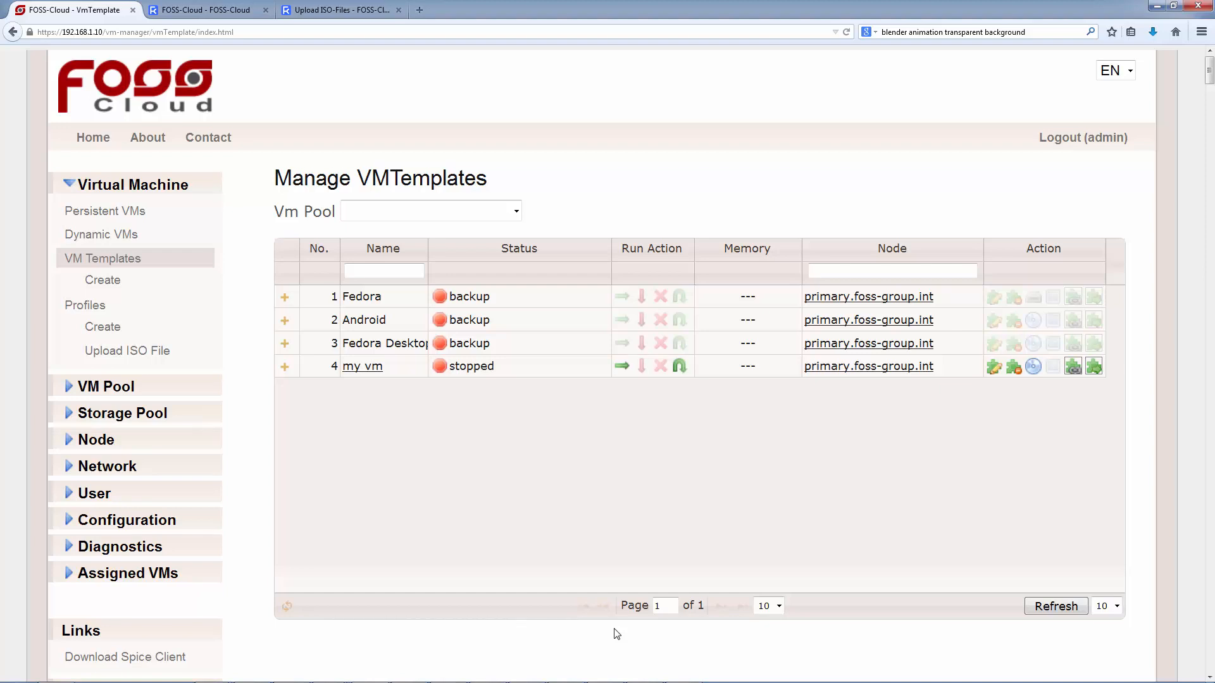
pyautogui.moveTo(343, 488)
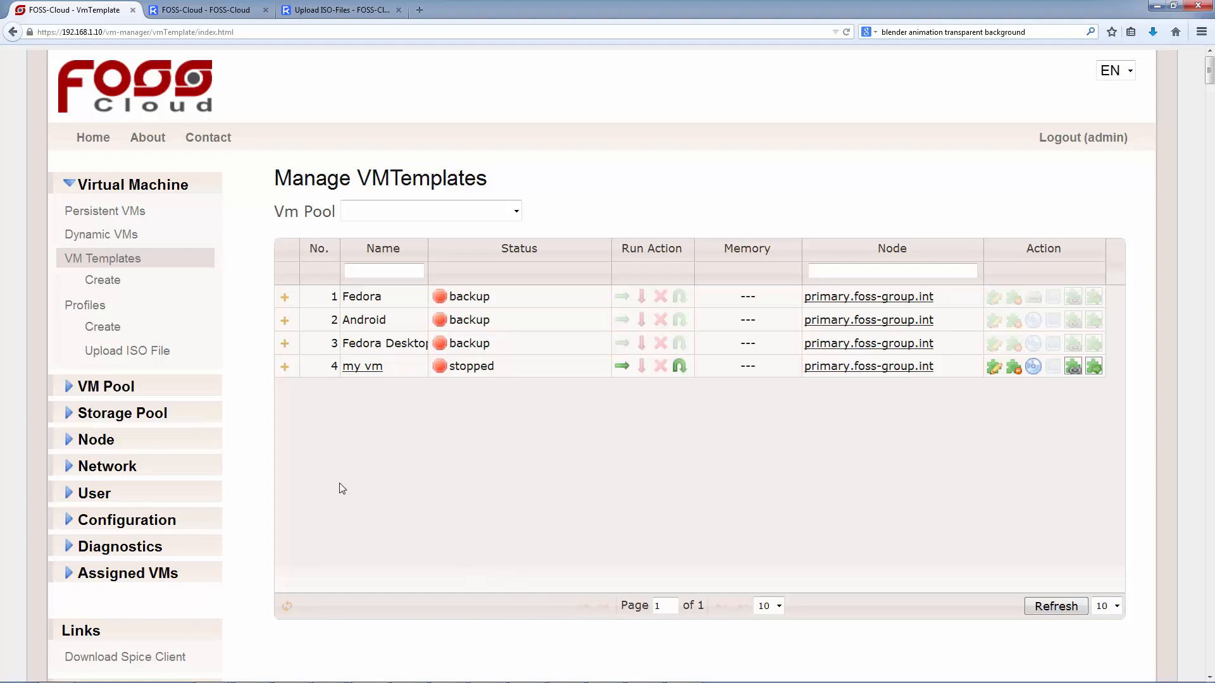
pyautogui.click(286, 366)
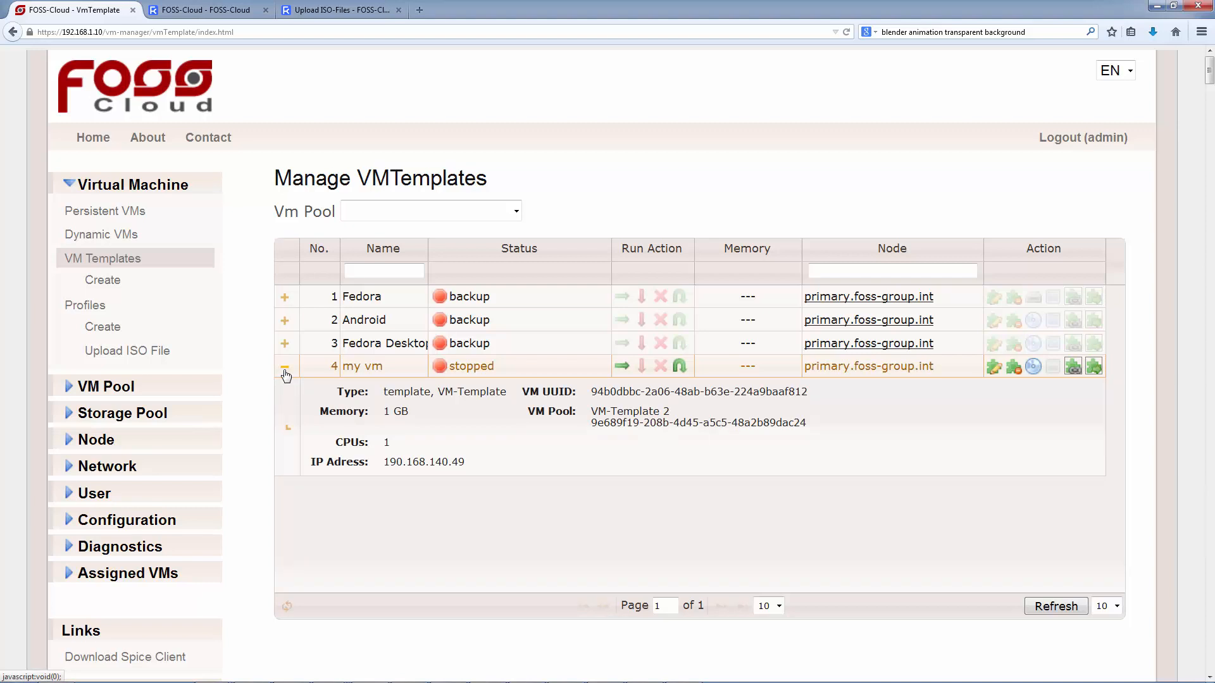
pyautogui.moveTo(286, 372)
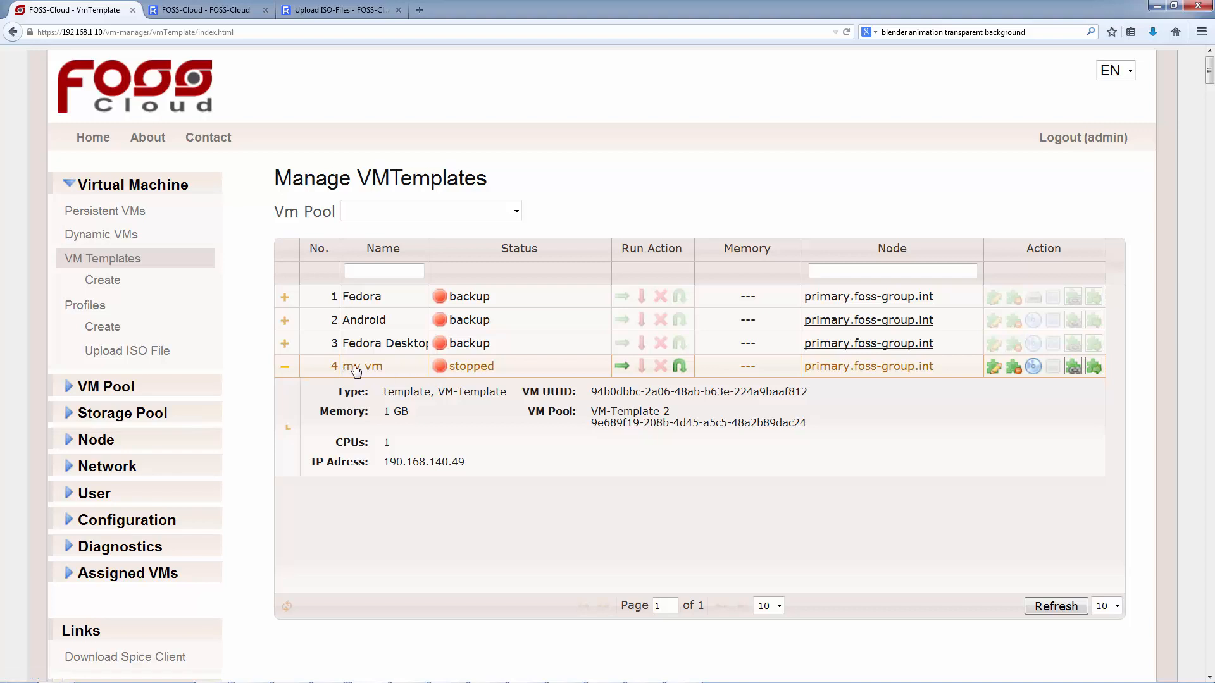
pyautogui.moveTo(994, 365)
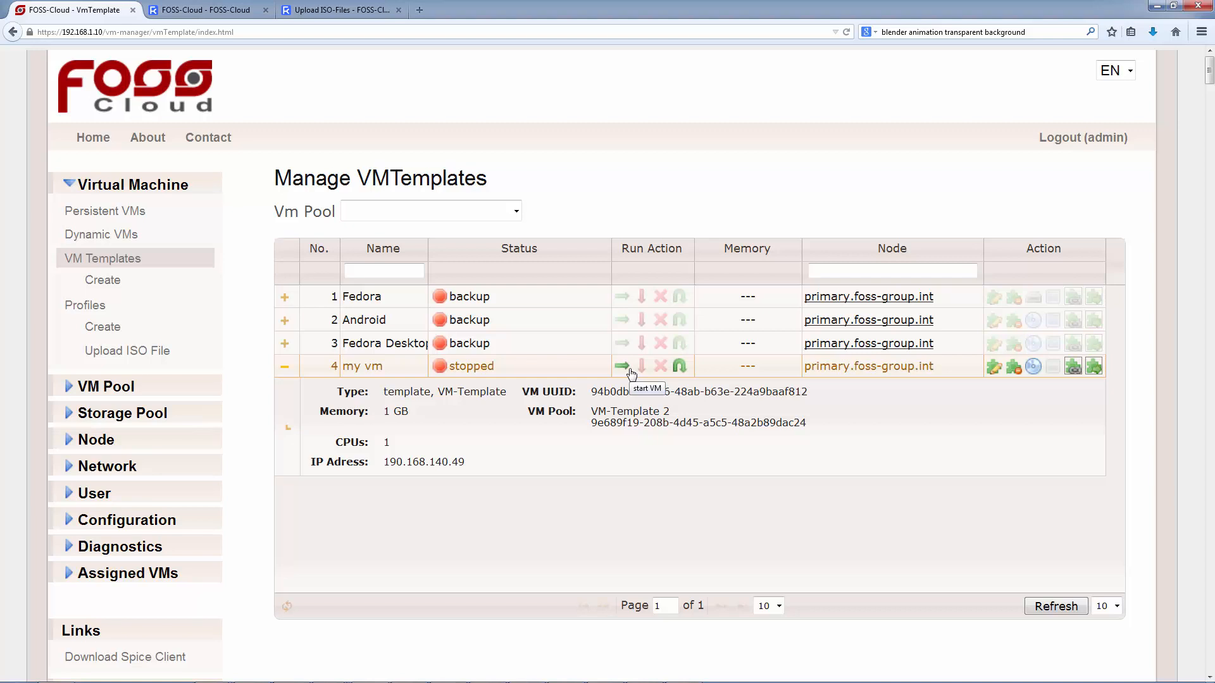
pyautogui.moveTo(641, 370)
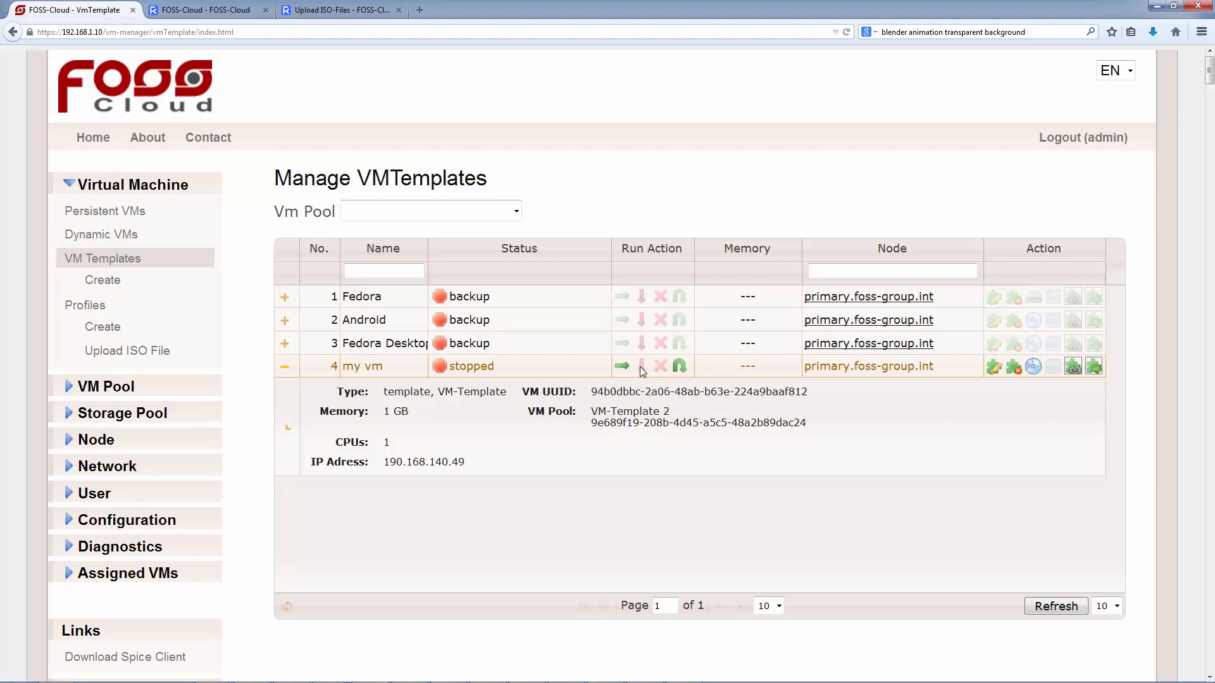
pyautogui.moveTo(678, 366)
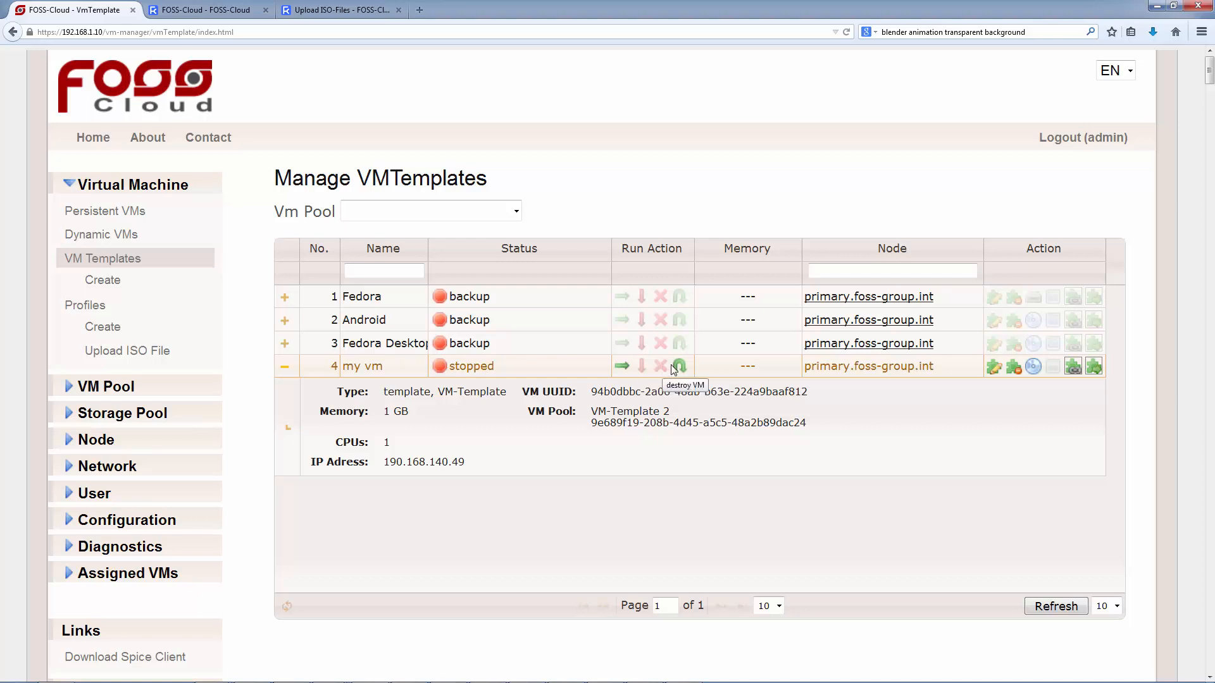
pyautogui.moveTo(679, 365)
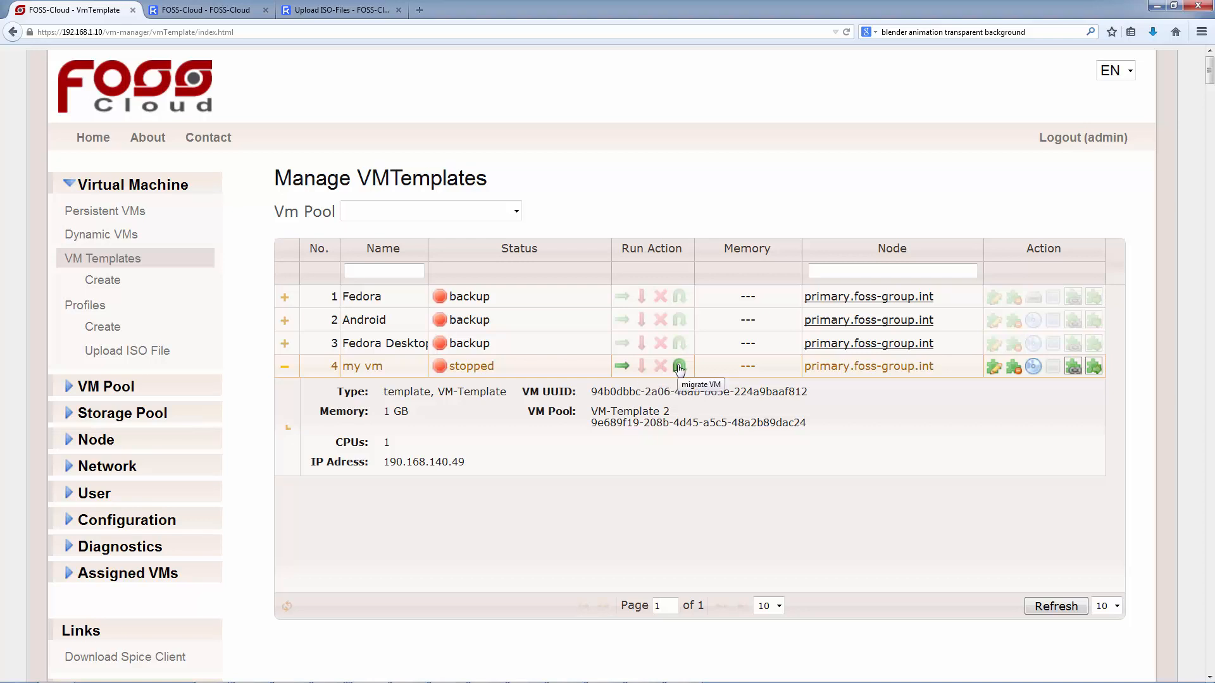
# Migrate the 'my vm' template to node secondary.foss-group.int.
pyautogui.click(679, 366)
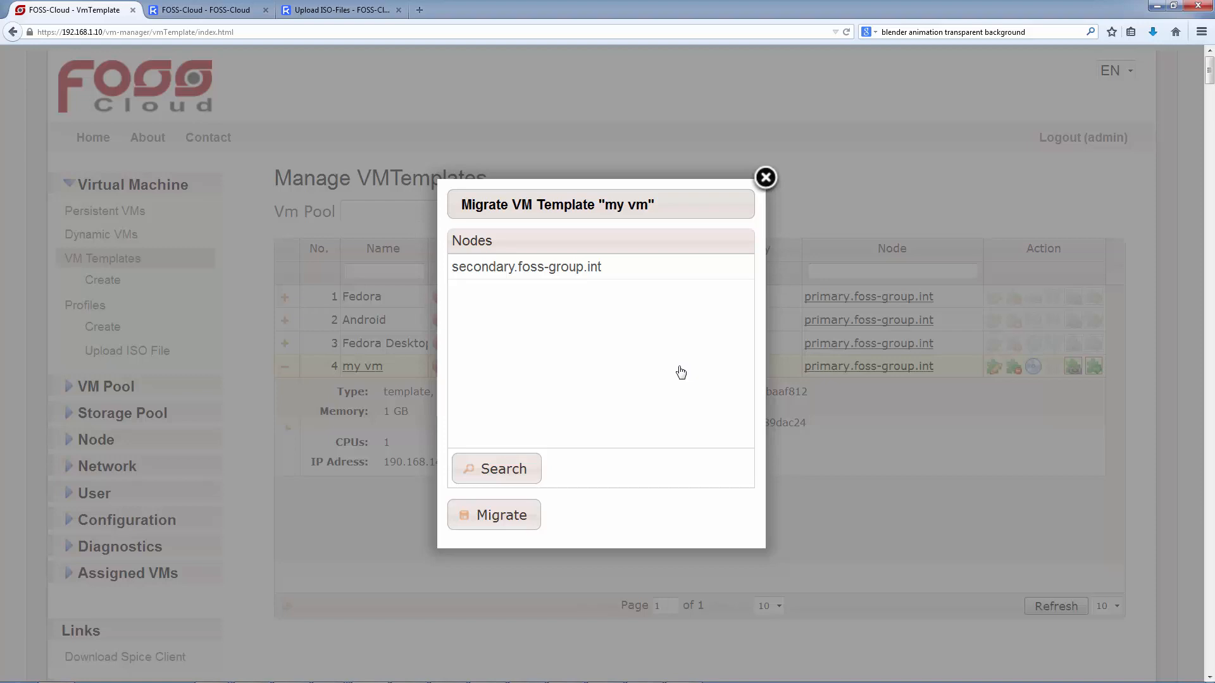
pyautogui.click(494, 515)
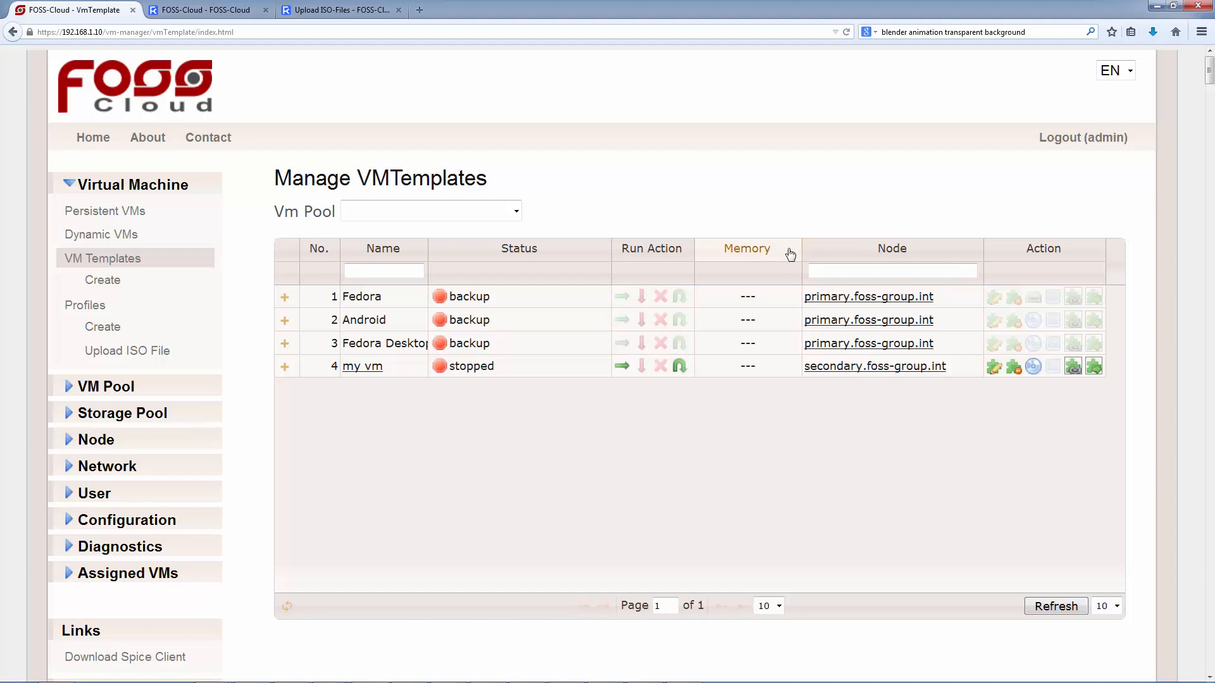
pyautogui.moveTo(832, 262)
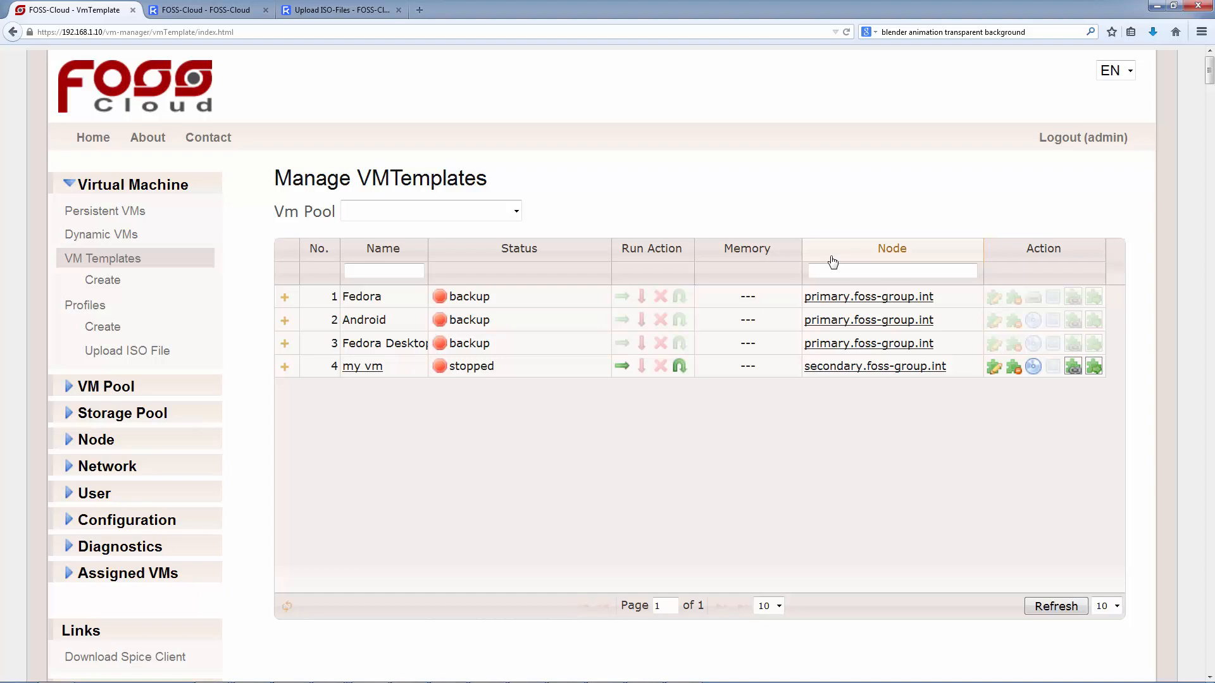
pyautogui.moveTo(1002, 254)
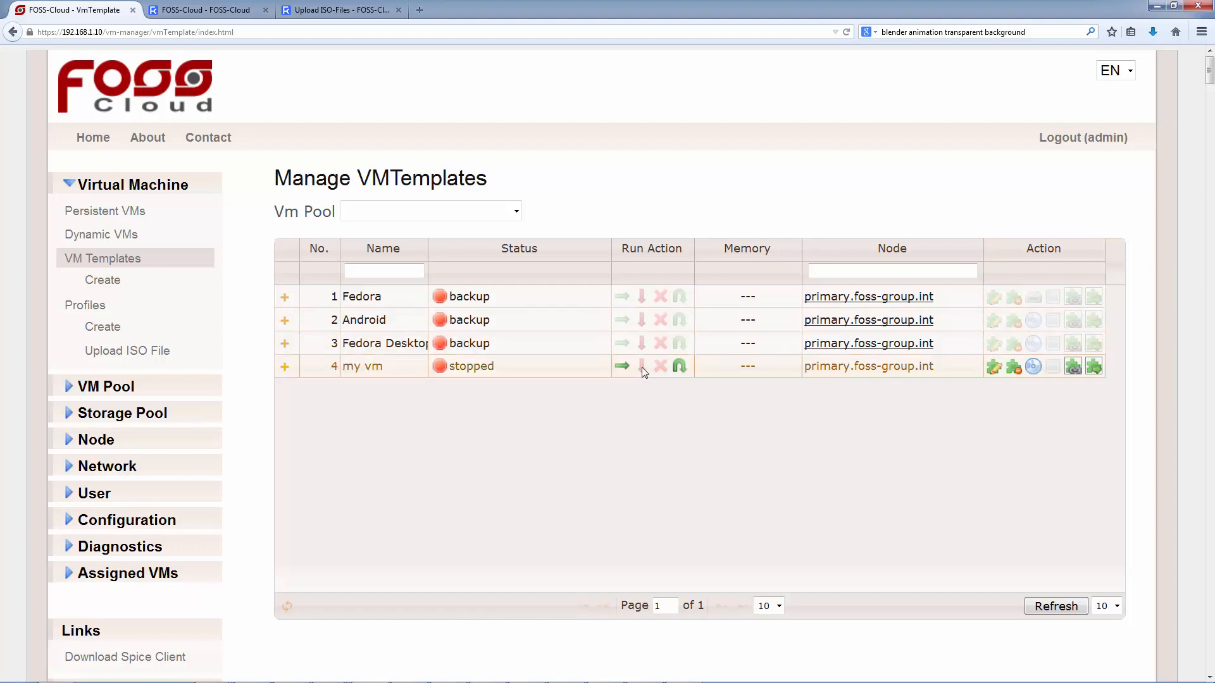
pyautogui.click(622, 365)
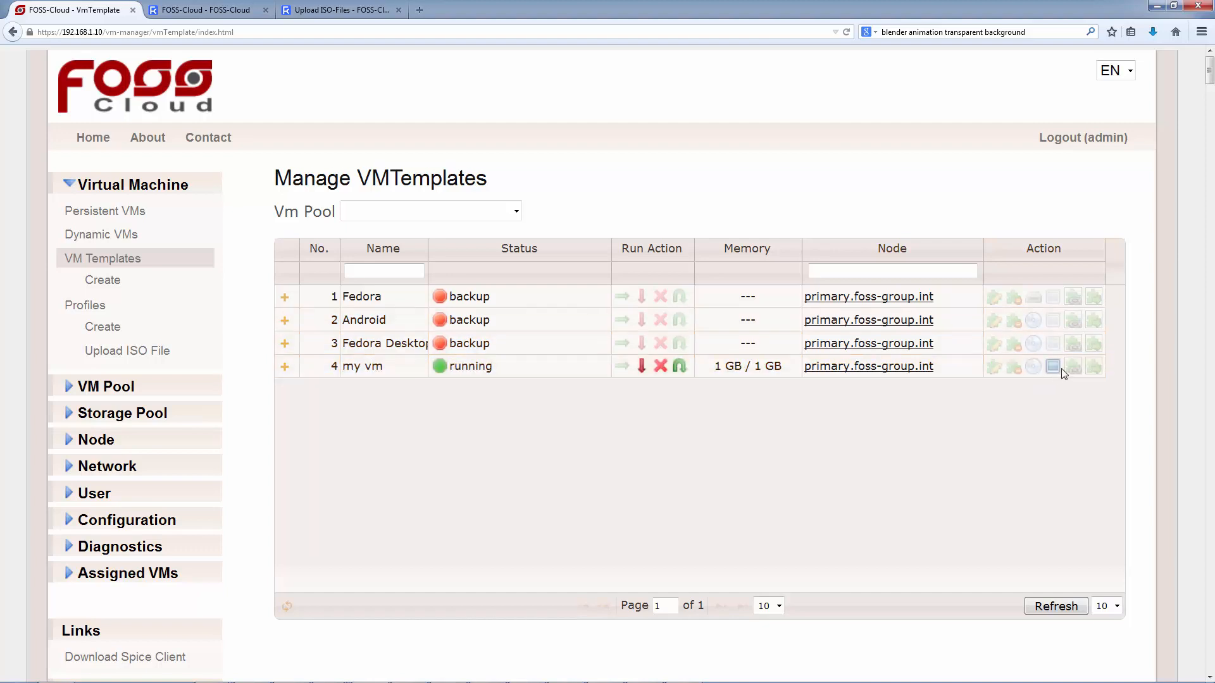
pyautogui.click(1052, 366)
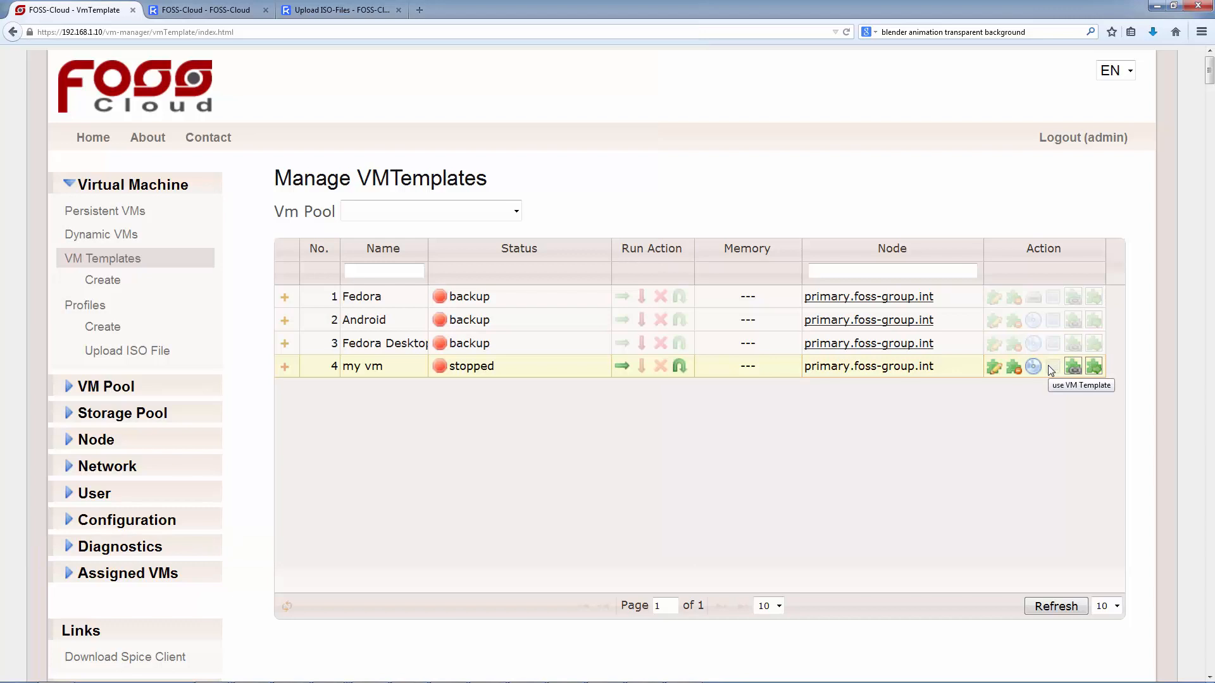
pyautogui.moveTo(1035, 369)
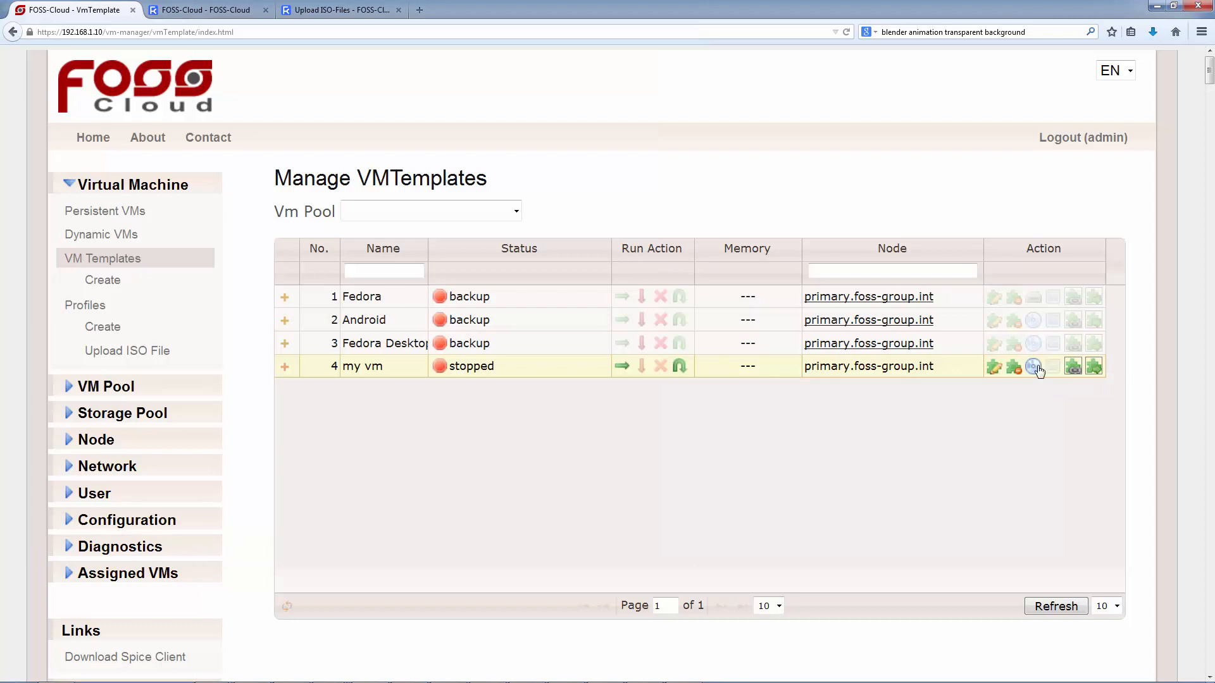